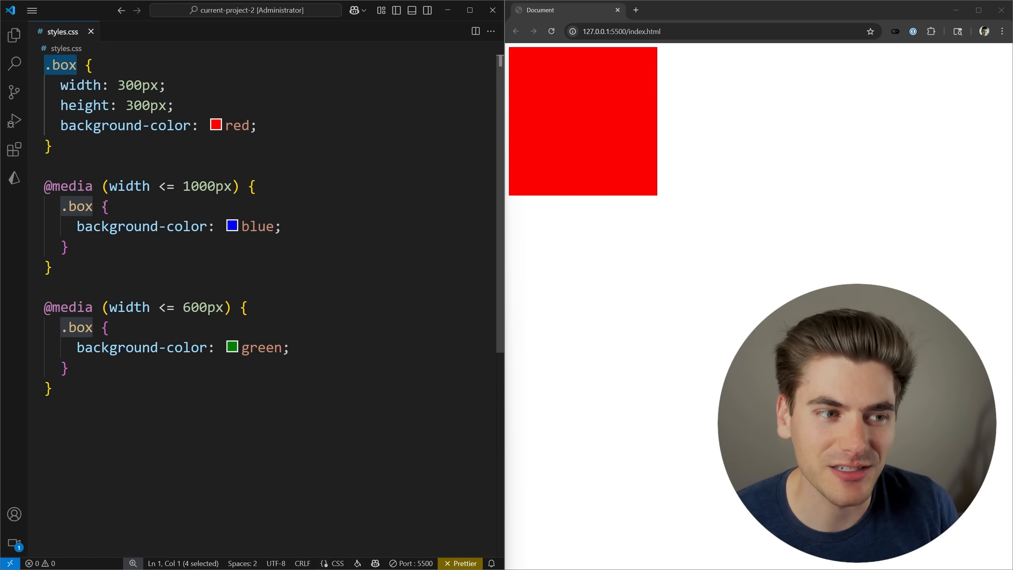
Replace the .box background-color value red with an empty if( ) spread over separate lines.
double_click(76, 327)
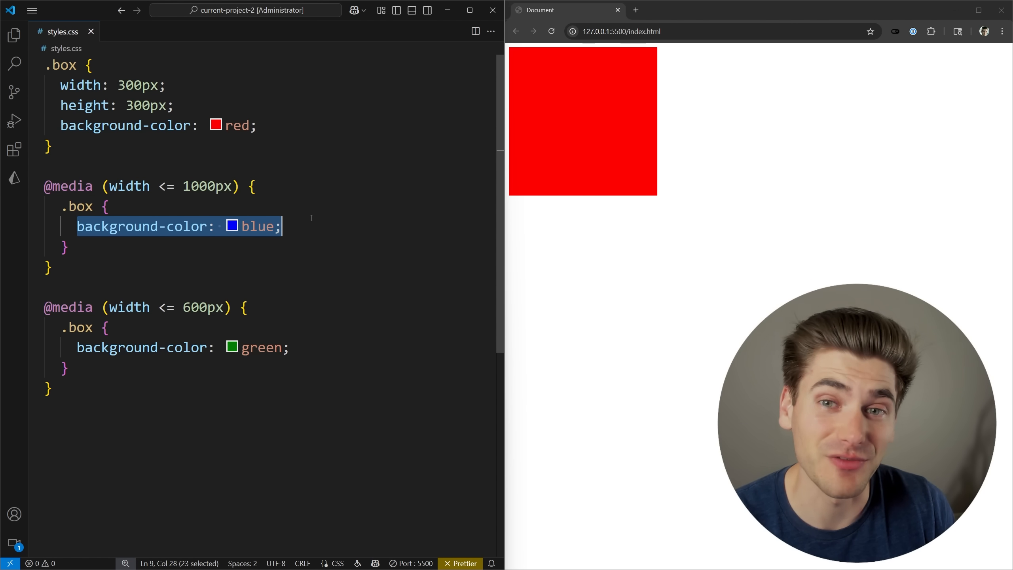
key("ctrl+a")
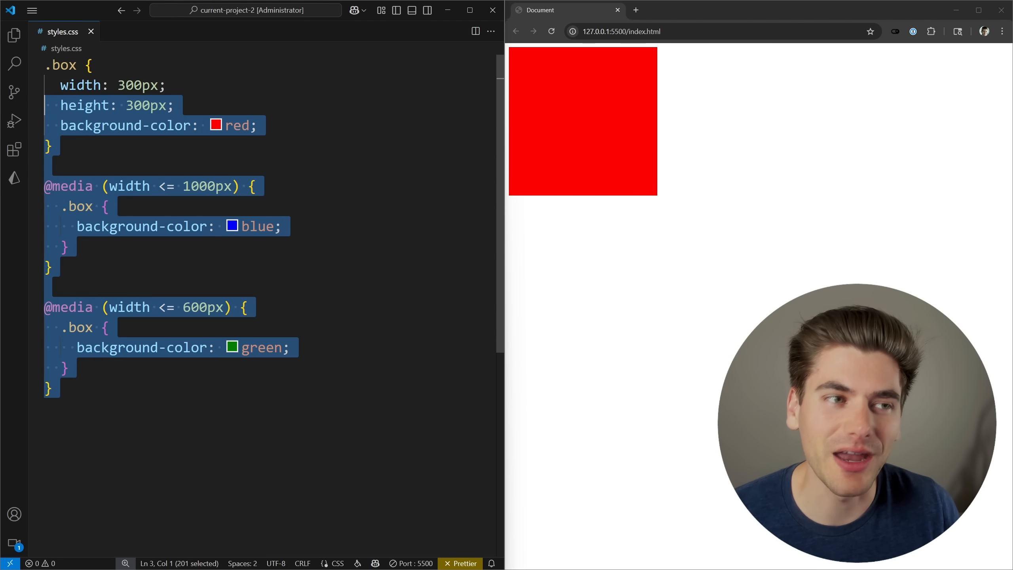
left_click(282, 226)
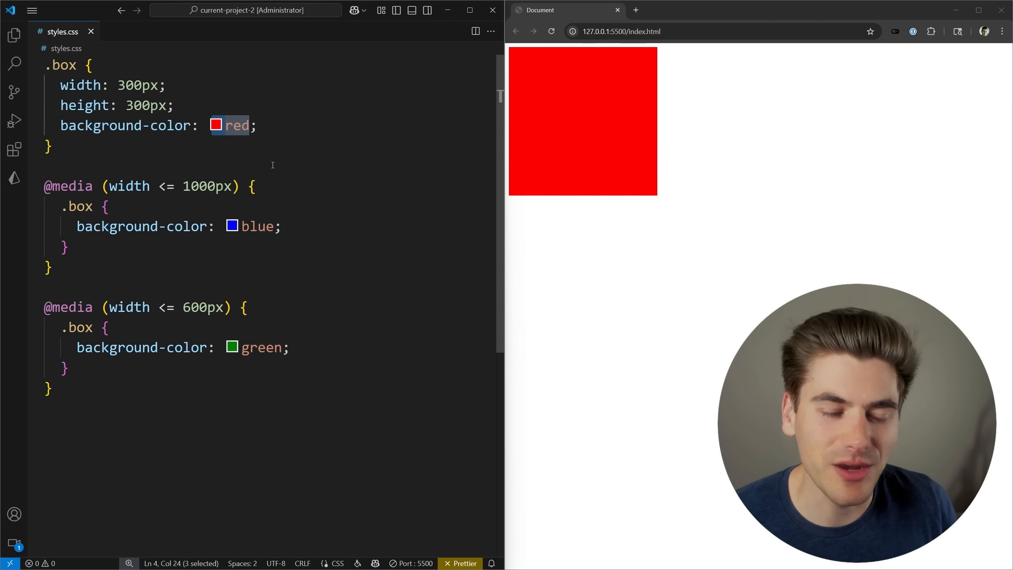
type("if")
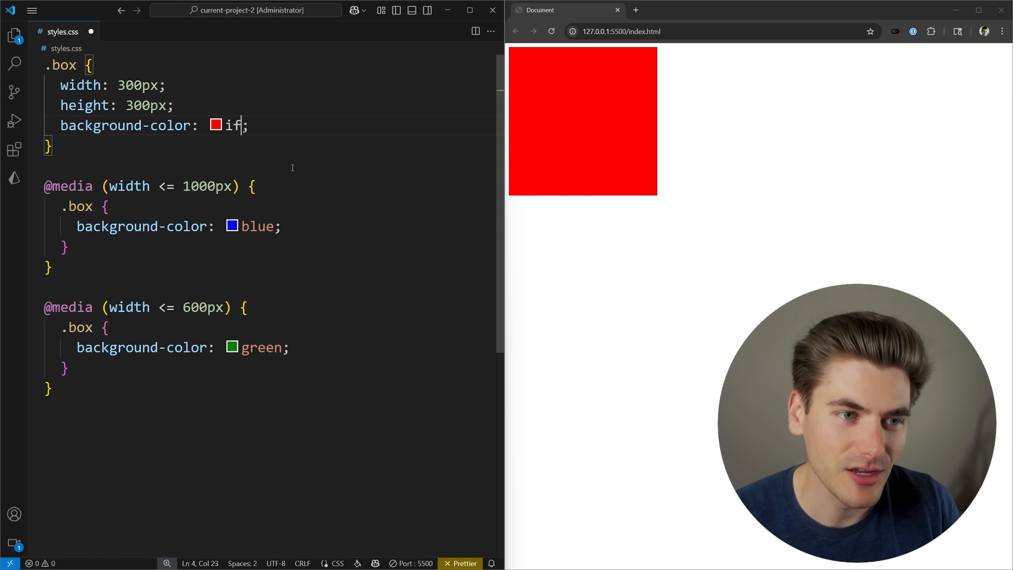
type("(")
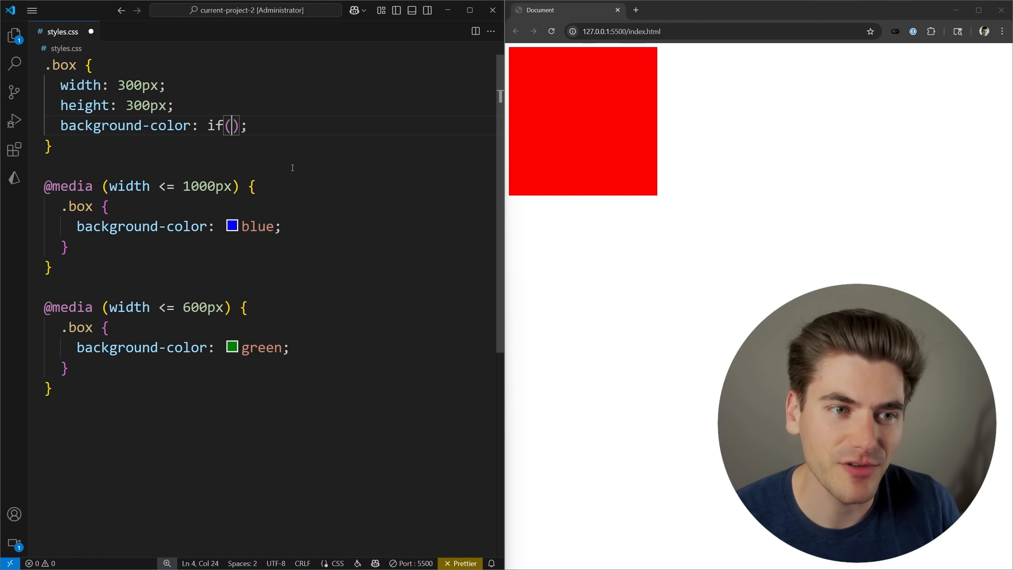
key("Enter")
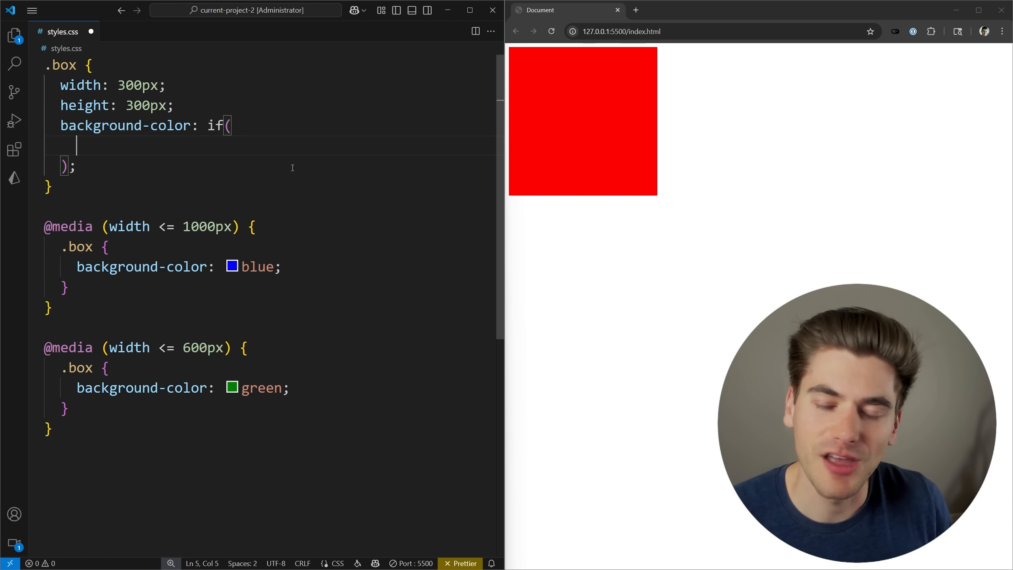
Give the if() the condition media(width <= 1000px): blue;.
type("meida")
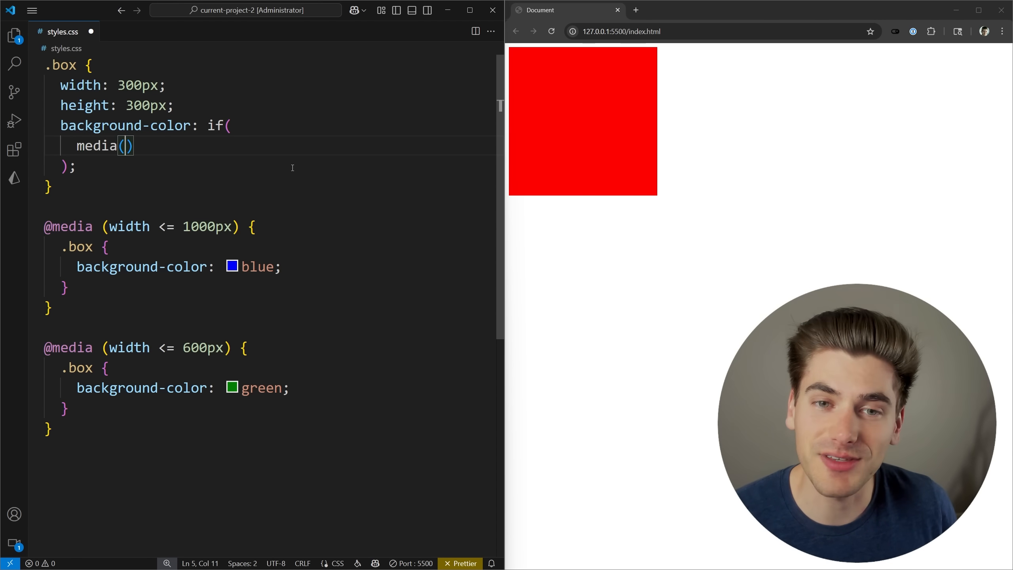
type("widt")
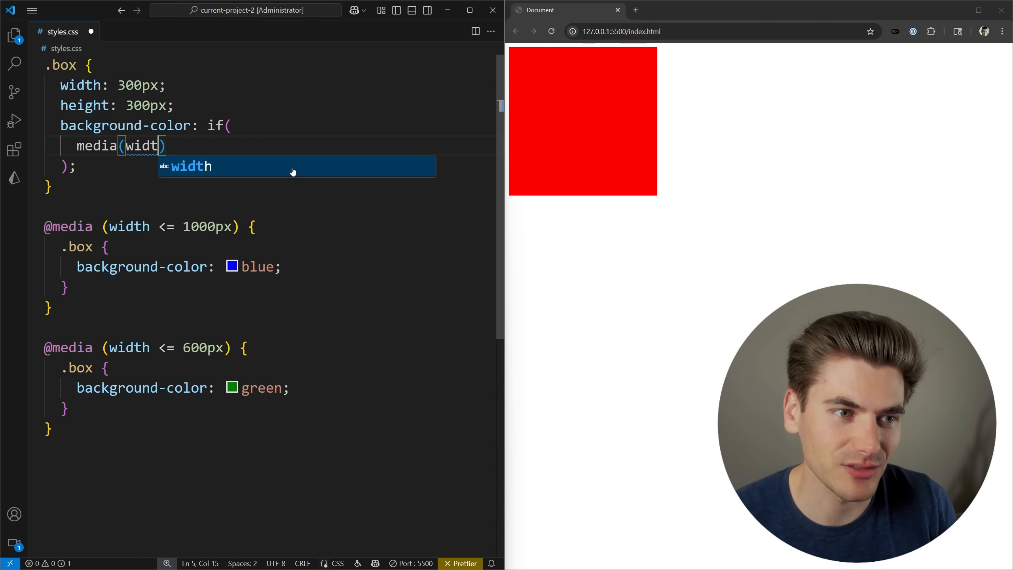
type("<= 1000px")
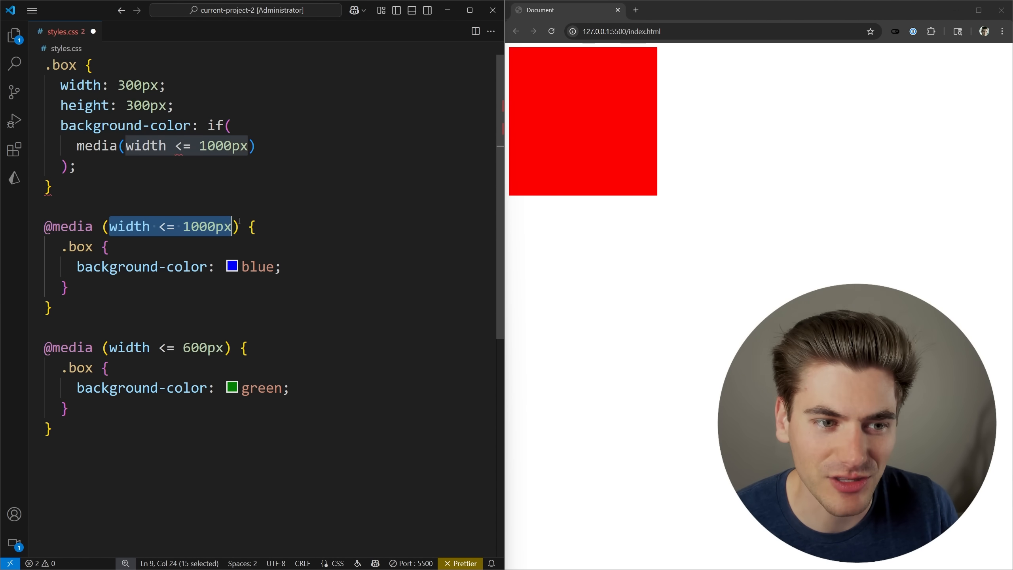
type(":")
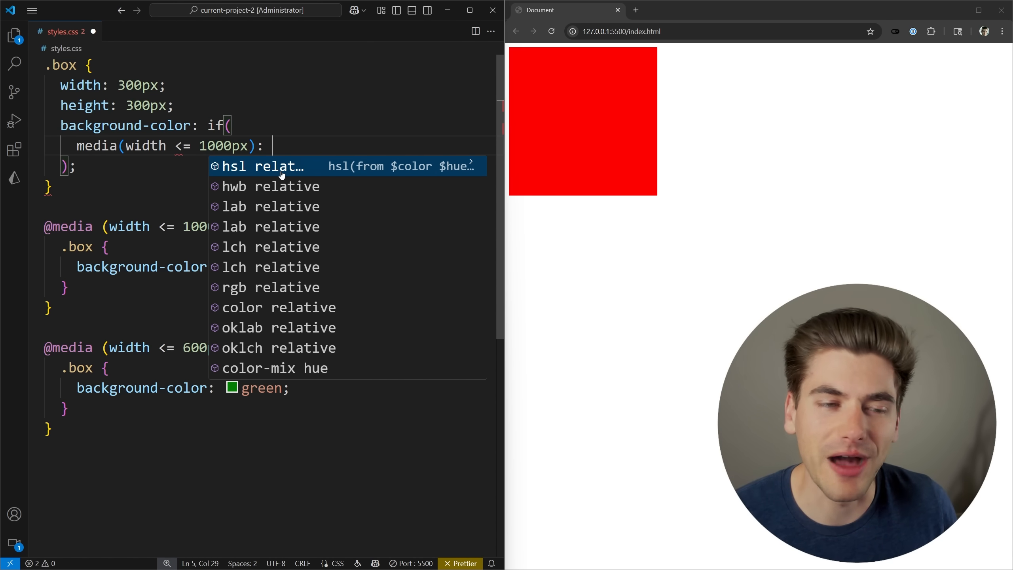
key("Escape")
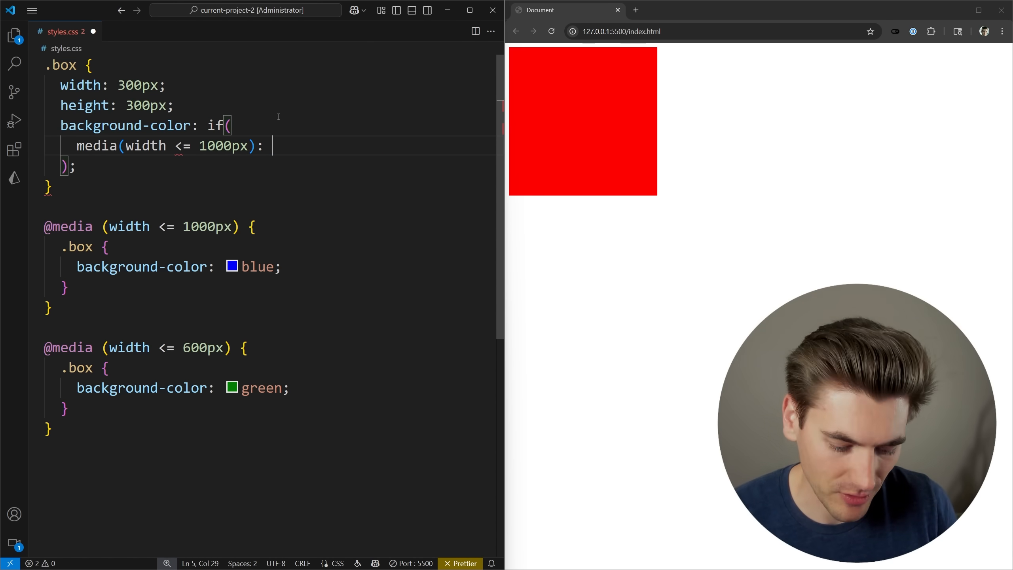
type("blue;")
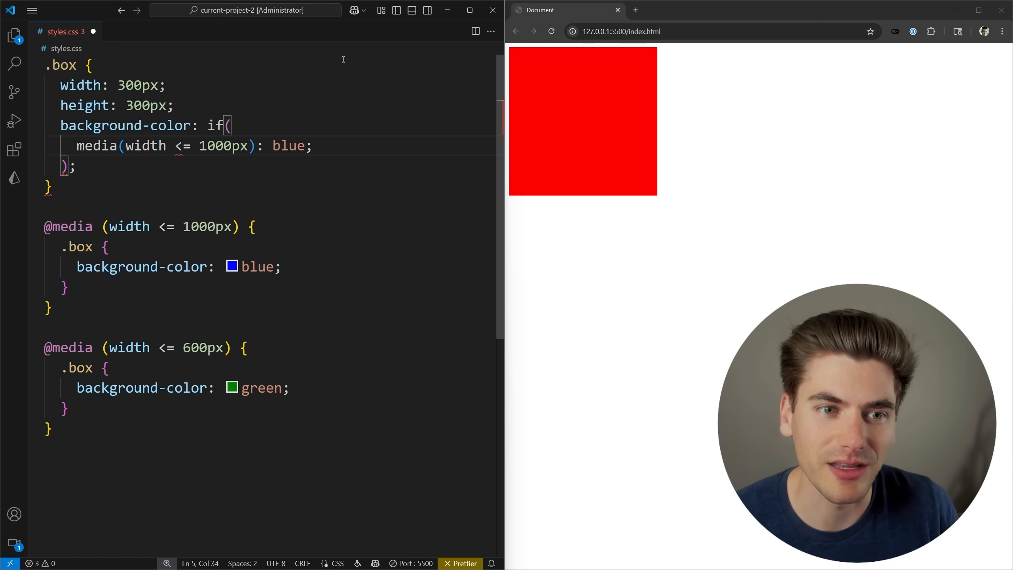
left_click(311, 145)
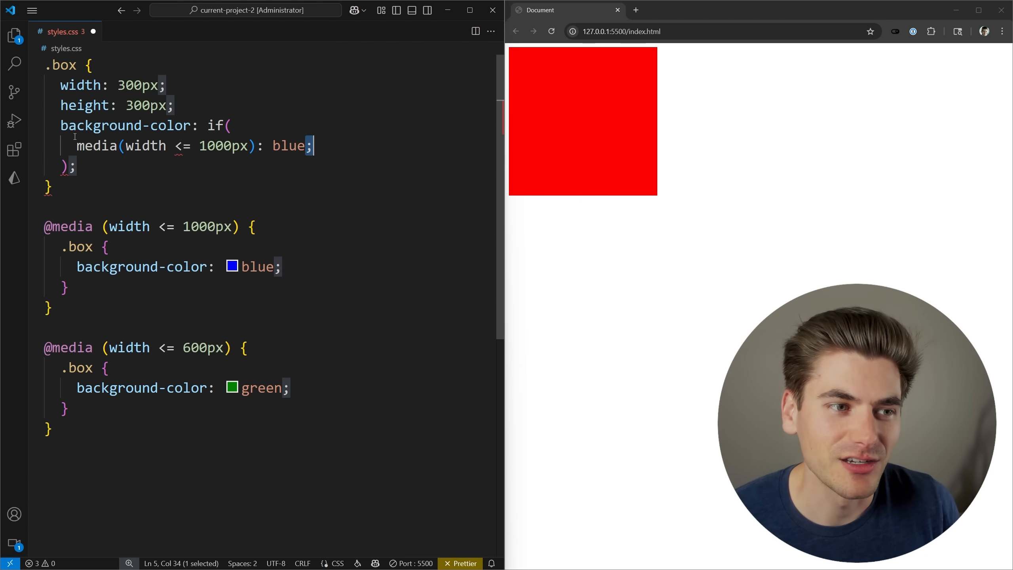
Add a second branch media(width <= 500px): green; inside the if().
double_click(289, 146)
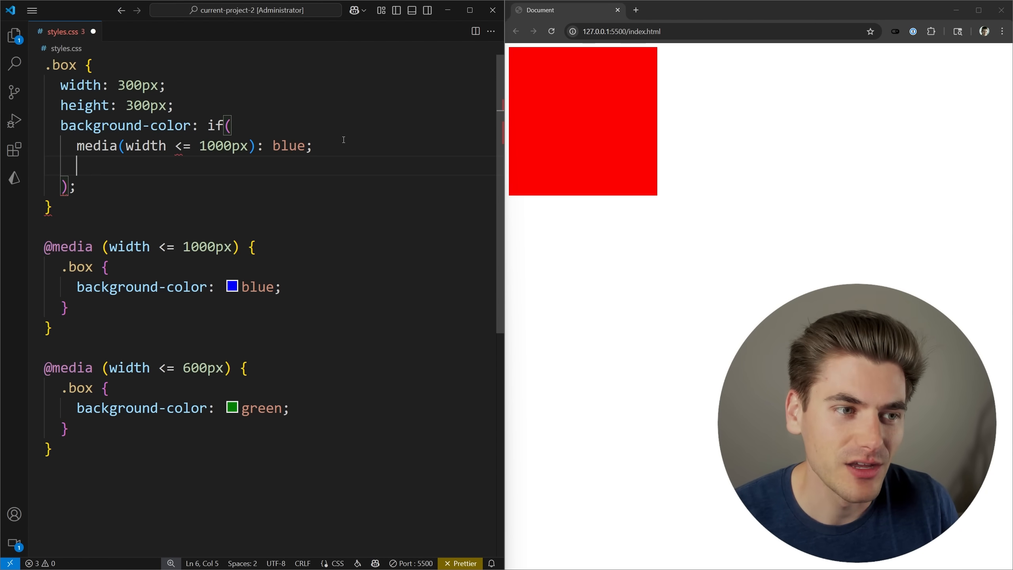
type("media()")
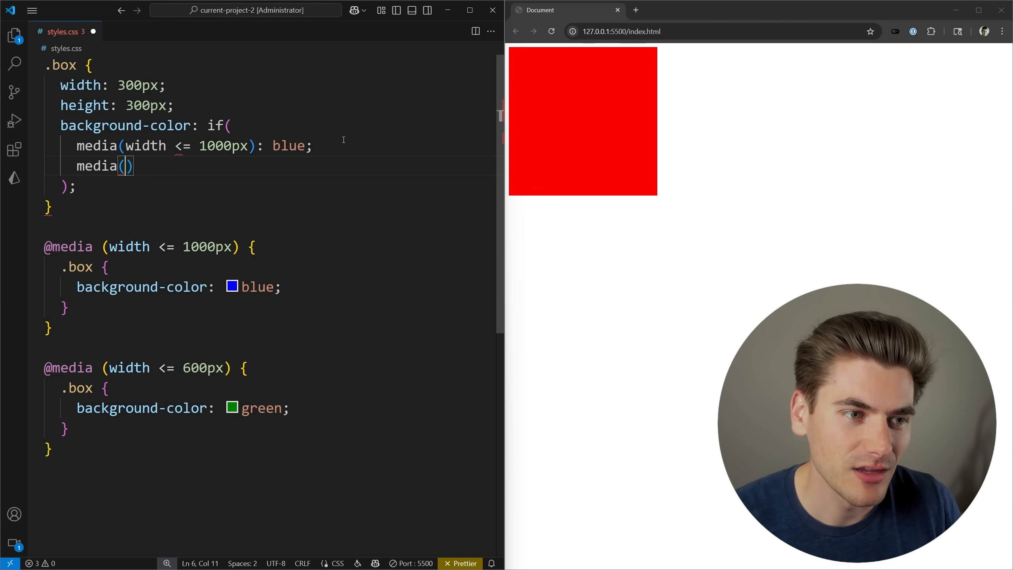
type("width <")
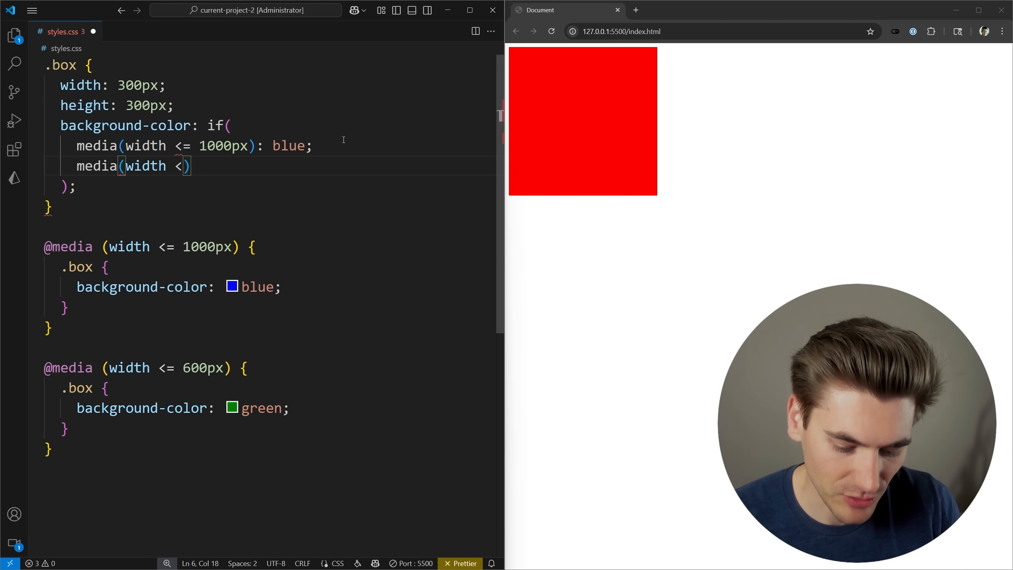
type("= 500px")
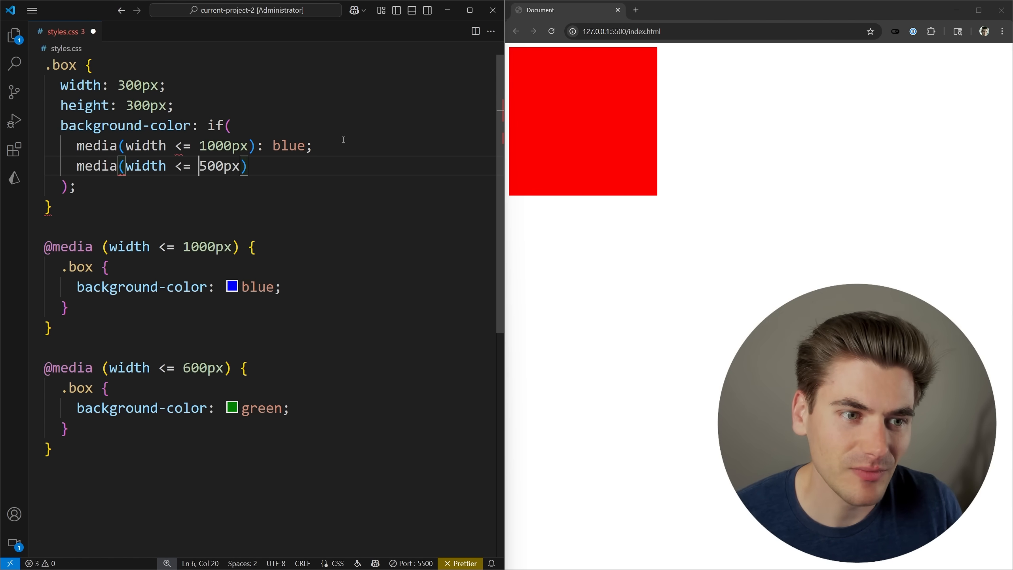
type(": green;")
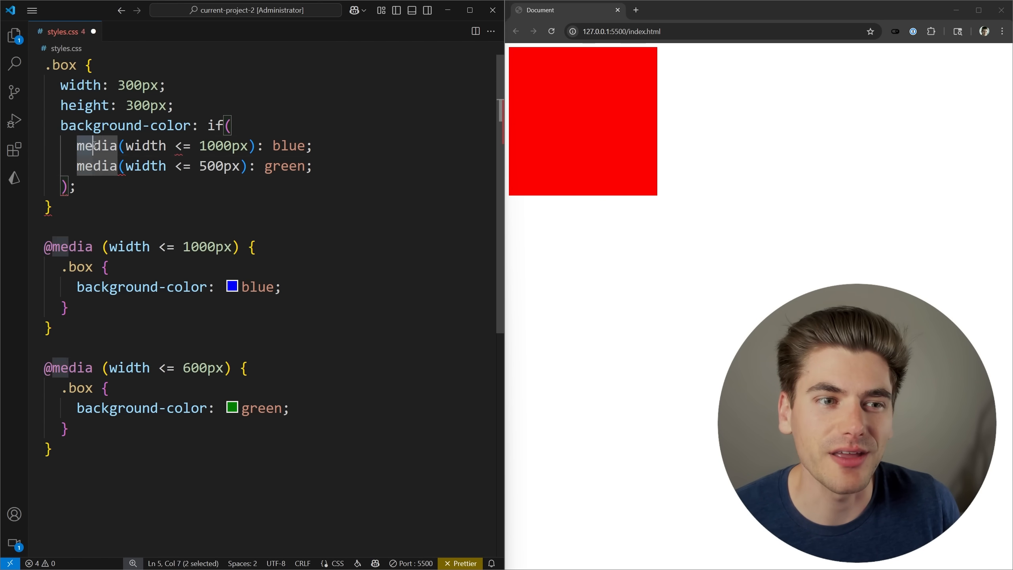
left_click_drag(76, 145, 312, 145)
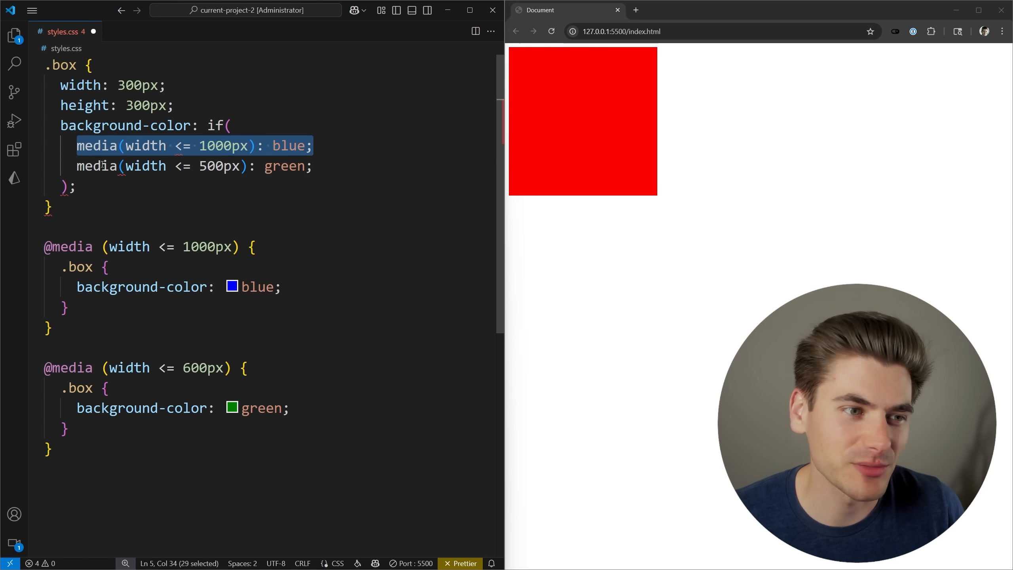
left_click(314, 166)
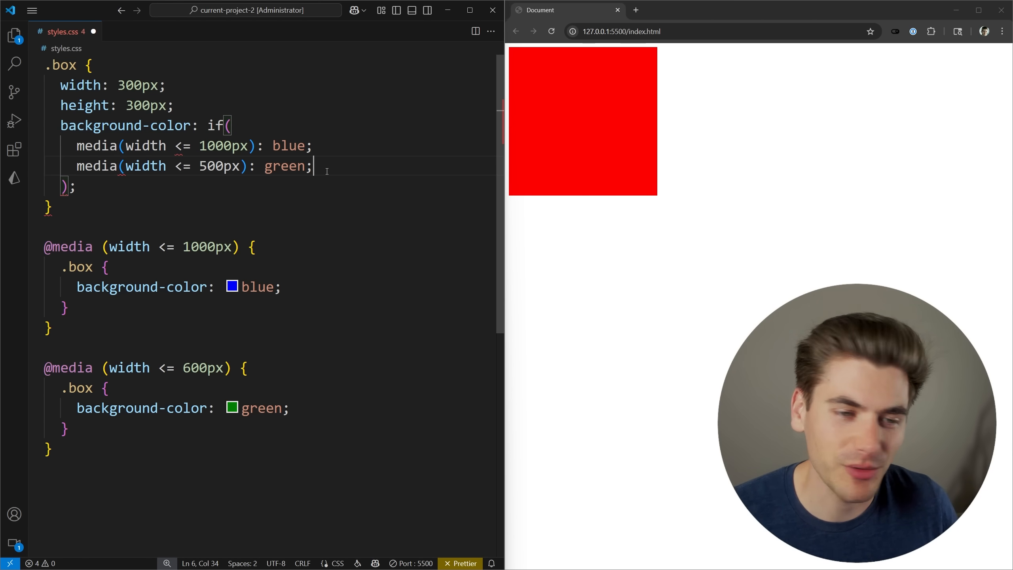
Finish the if() with the fallback else: red;.
type("eld")
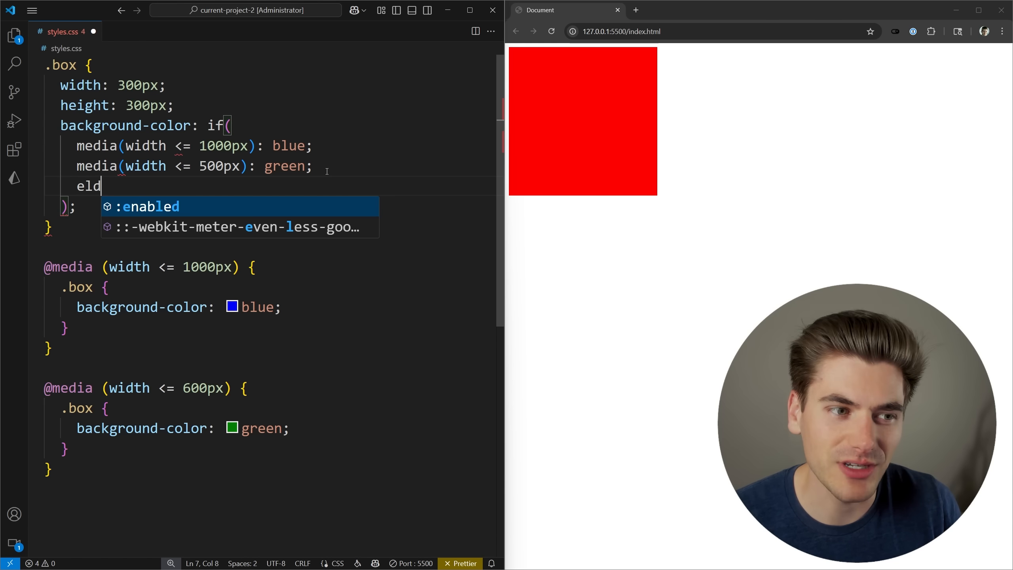
type("else:")
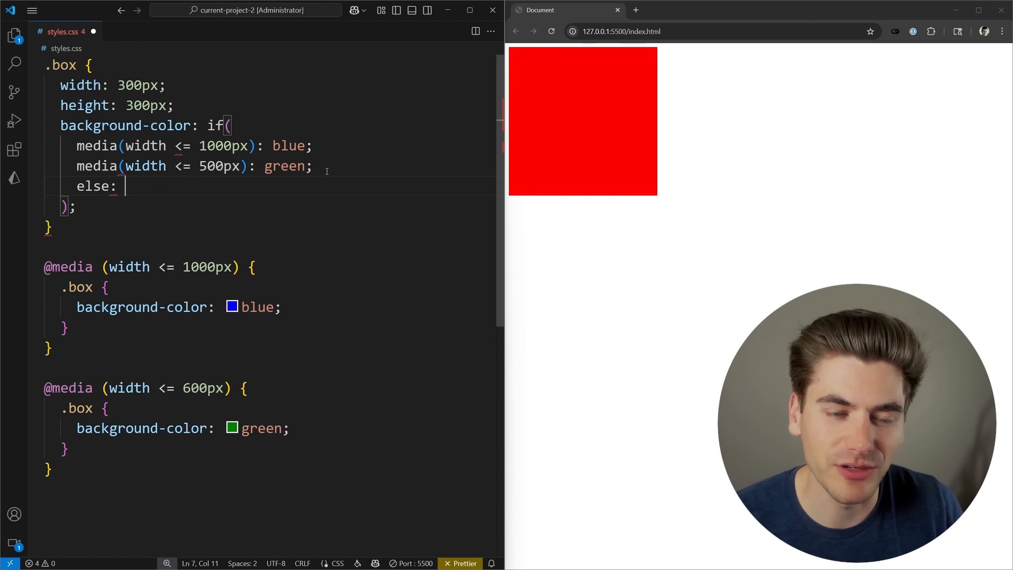
type("red;")
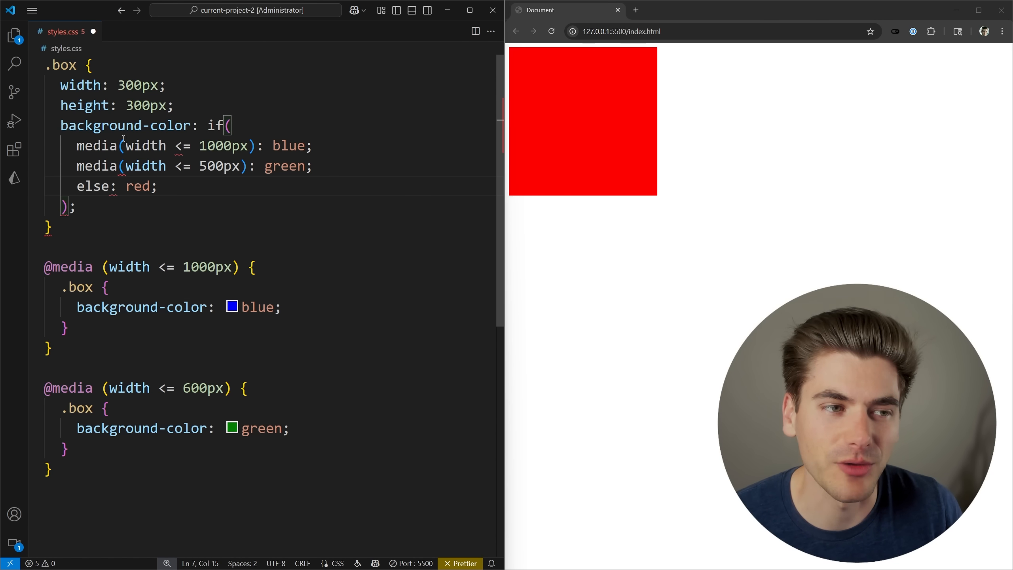
left_click_drag(60, 125, 156, 186)
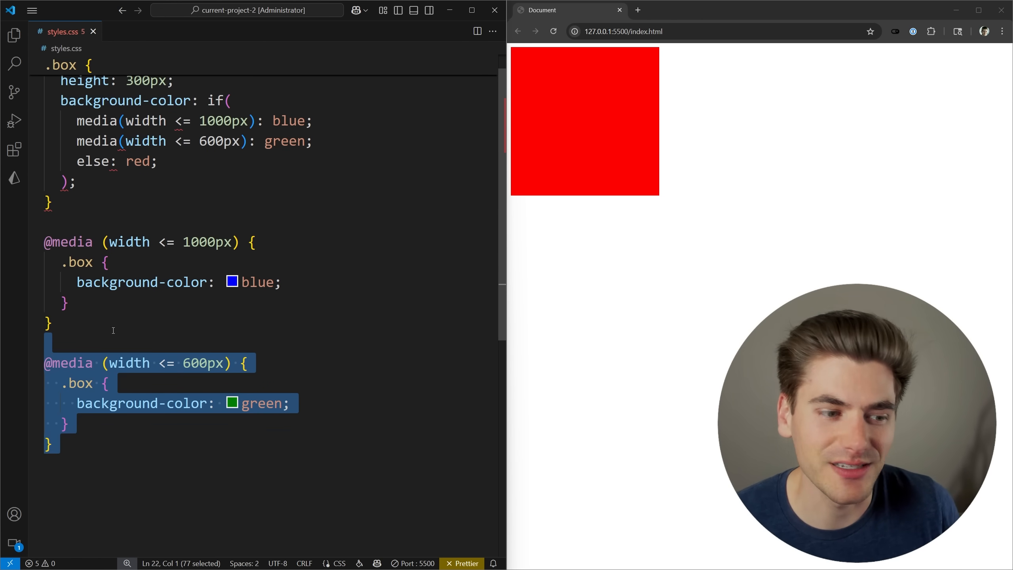
mouse_move(160, 486)
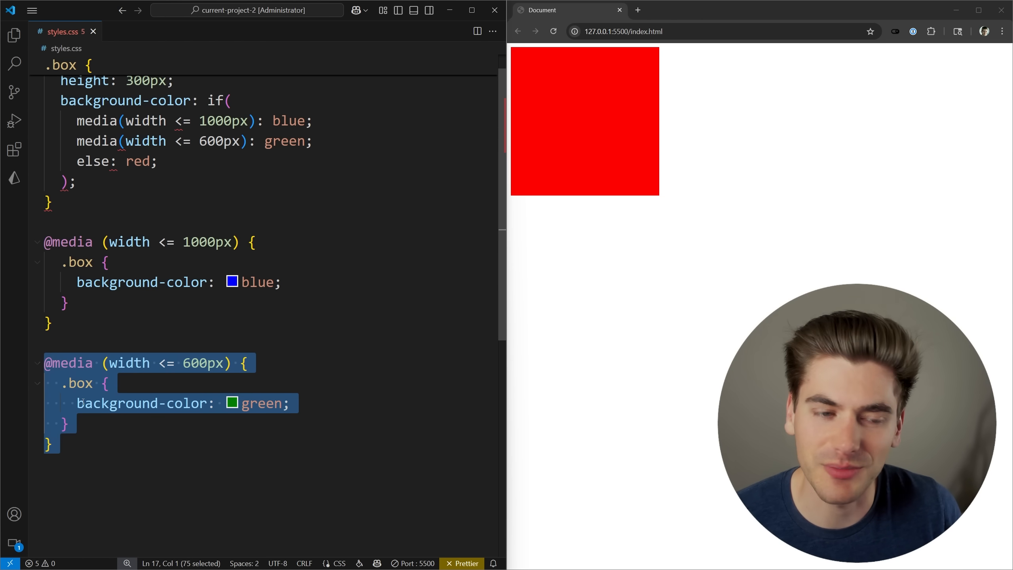
double_click(203, 363)
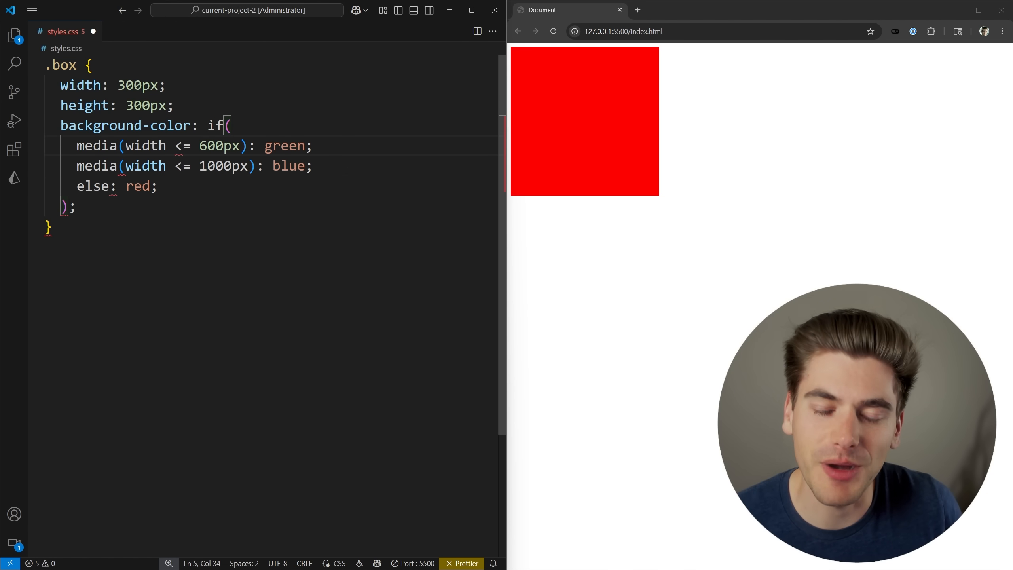
double_click(209, 146)
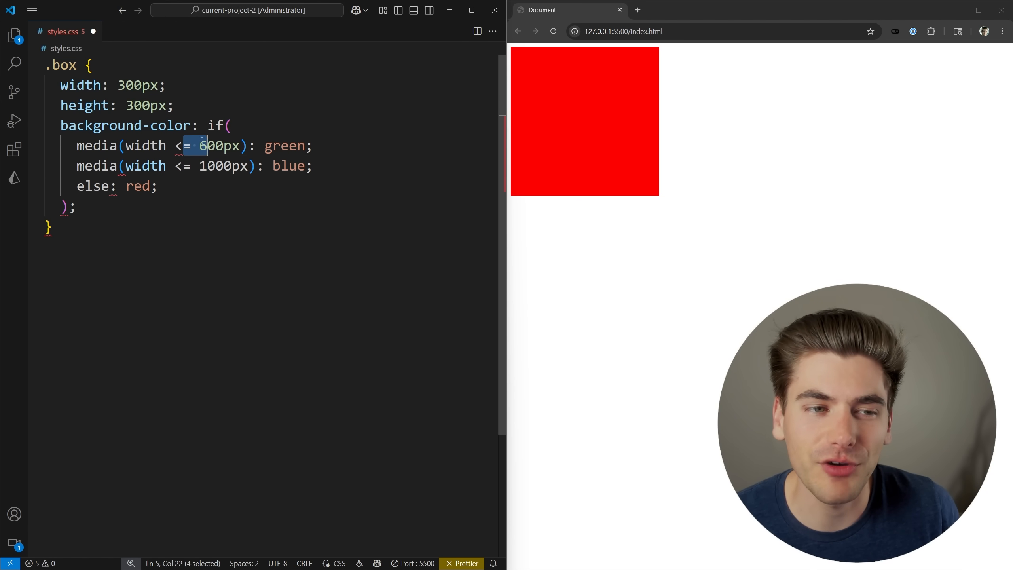
left_click(316, 146)
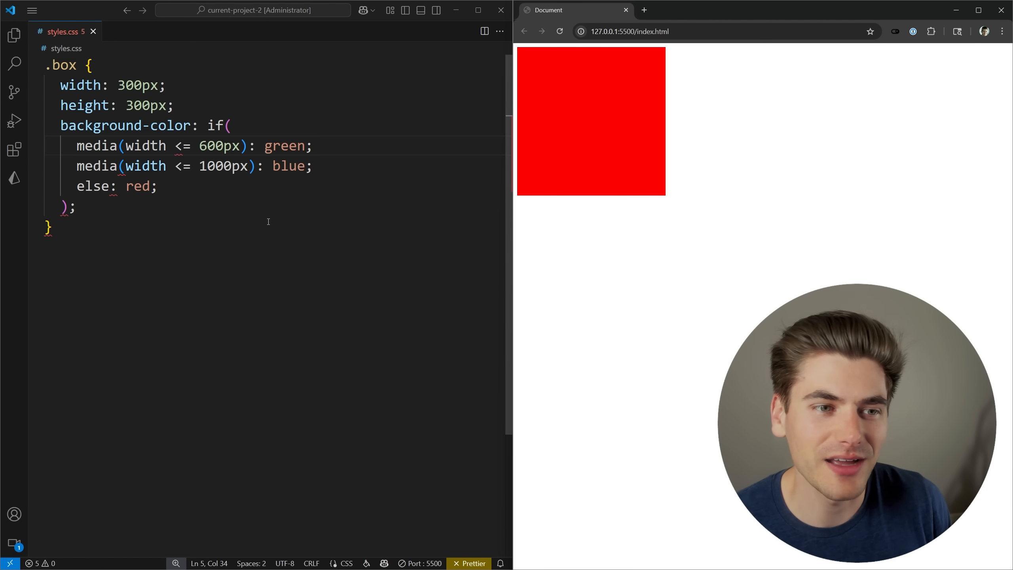
left_click_drag(209, 125, 76, 207)
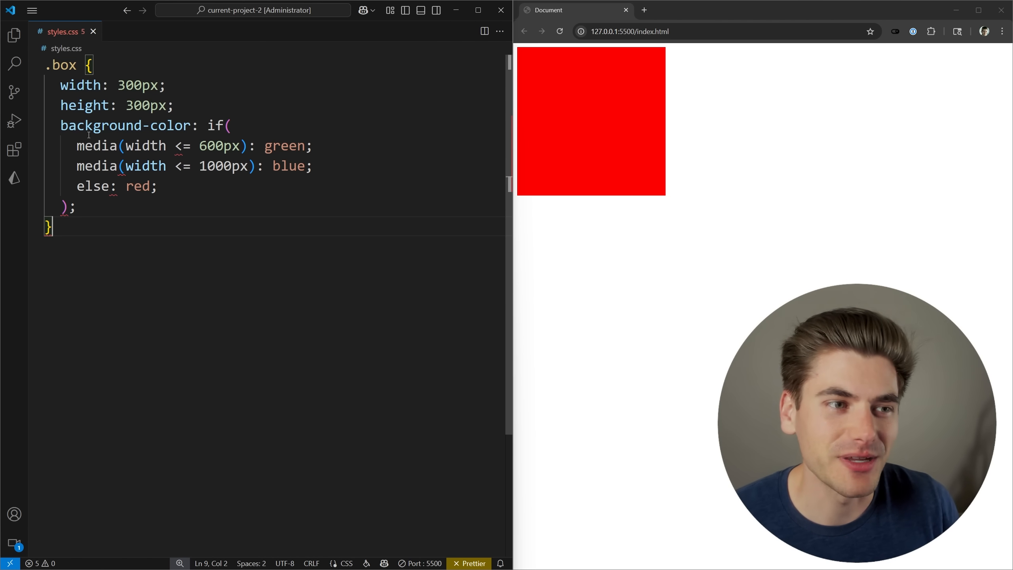
Add color: if() to .box giving red at 600px or less, black at 1000px or less, else white.
type("color")
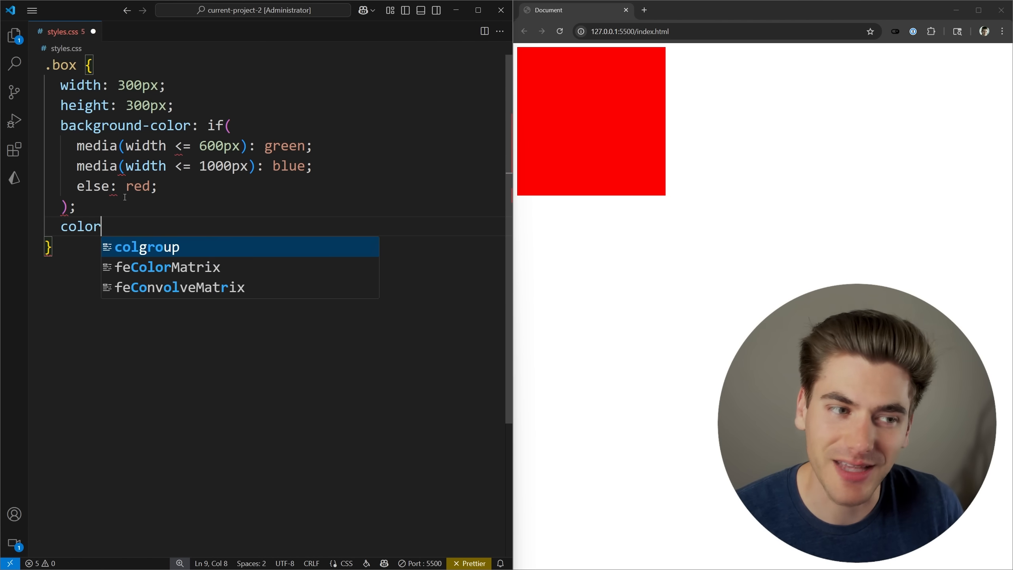
type(":")
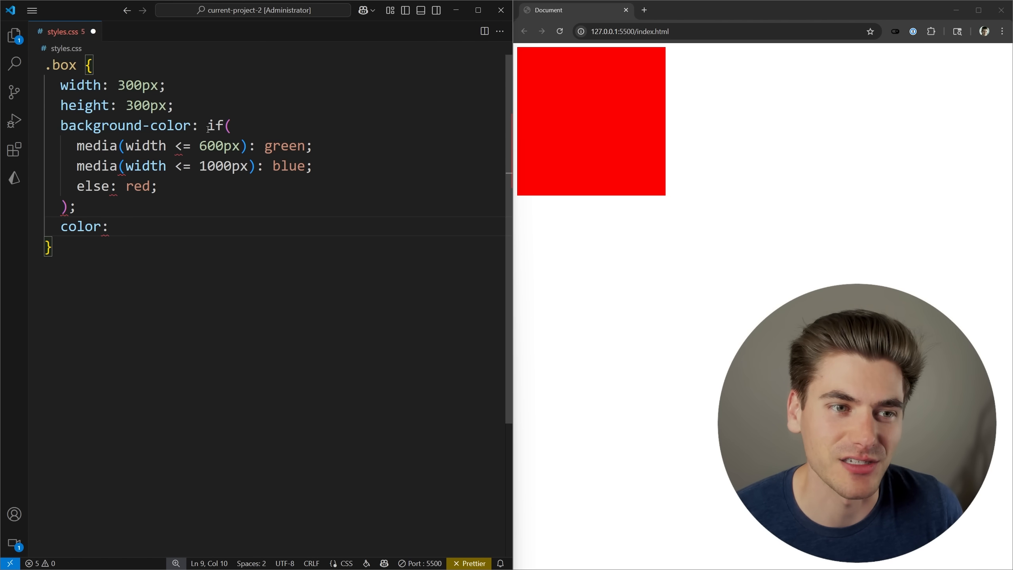
type("if(")
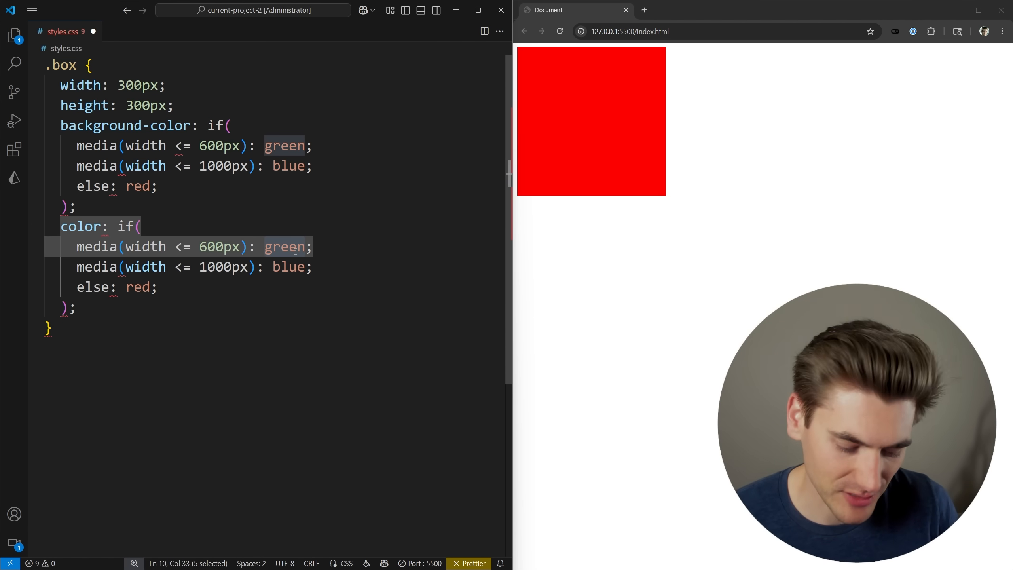
type("red")
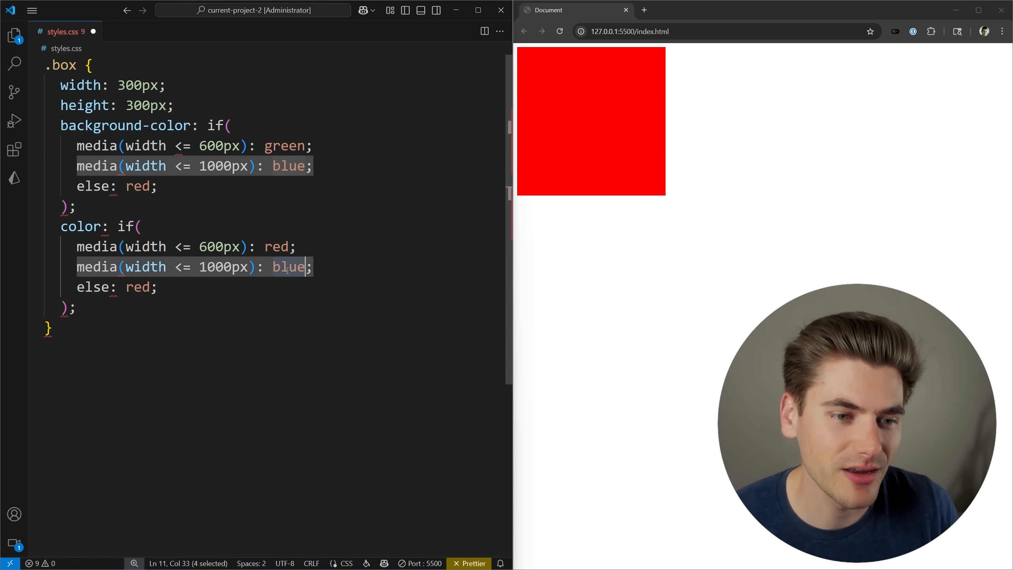
type("black")
left_click(119, 287)
type("w")
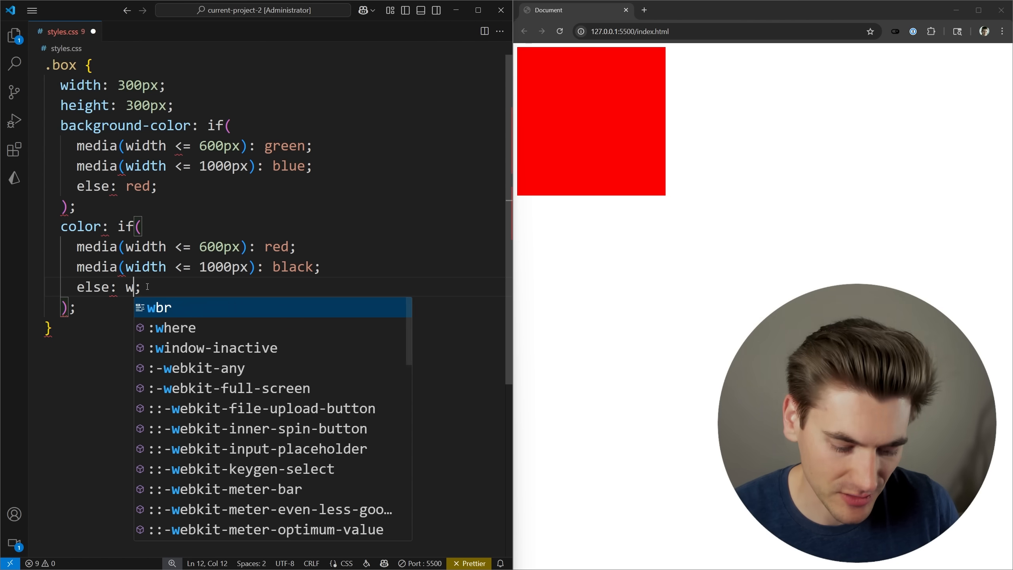
type("hite")
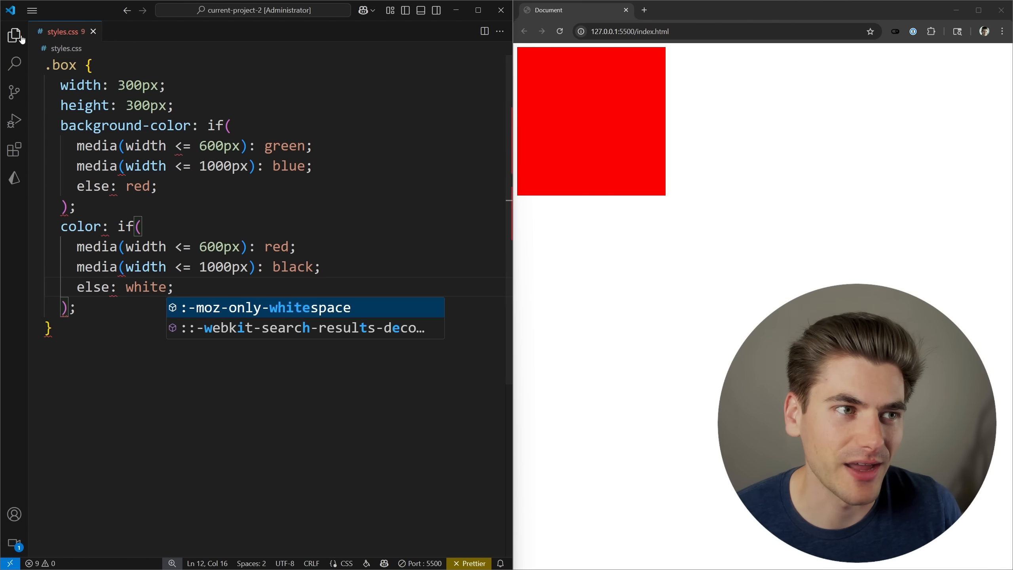
Put the text sdfd inside the box div in index.html and give .box font-size: 7rem.
left_click(15, 36)
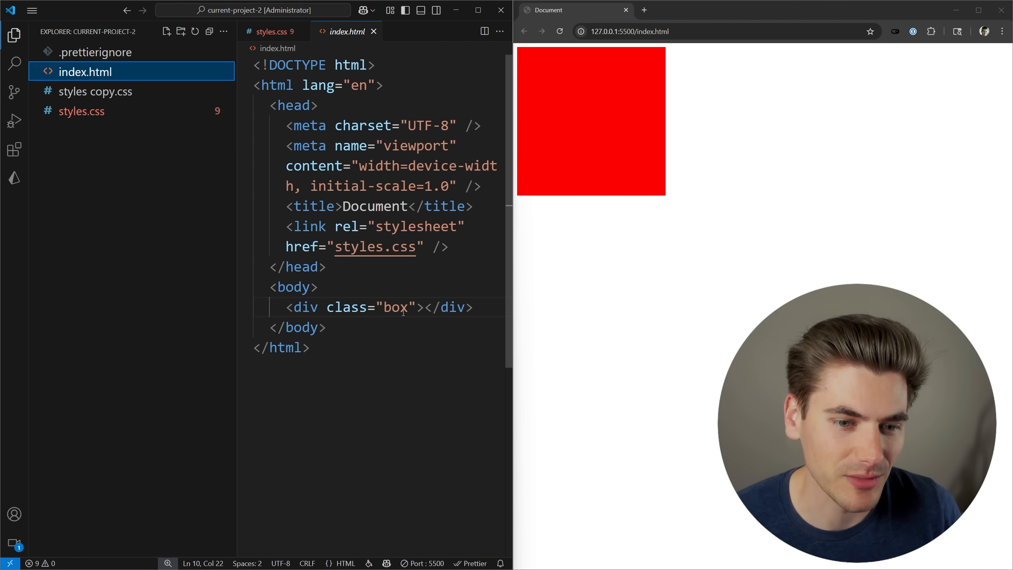
type("sdfd")
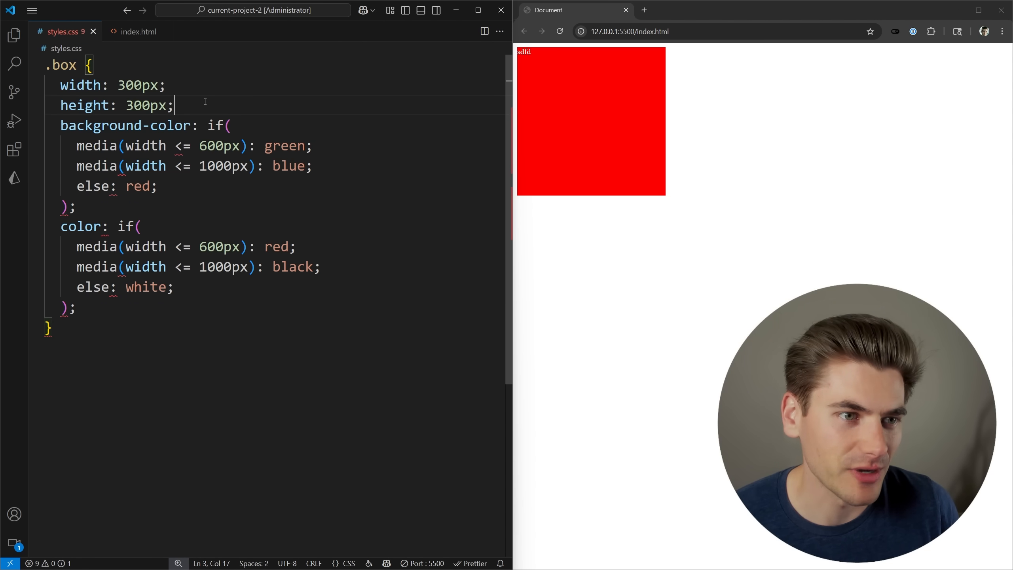
type("font-sie")
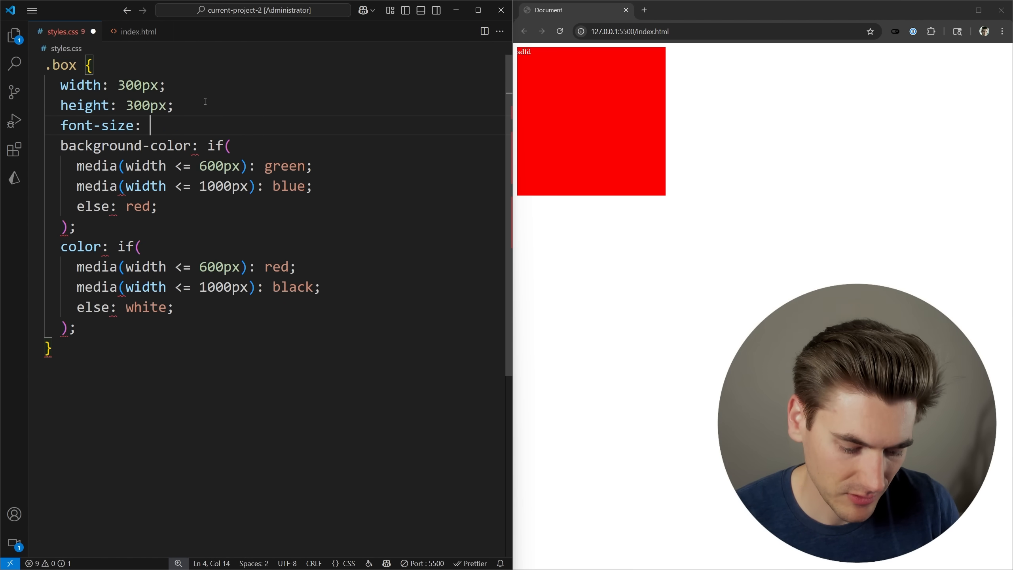
type("7rem;")
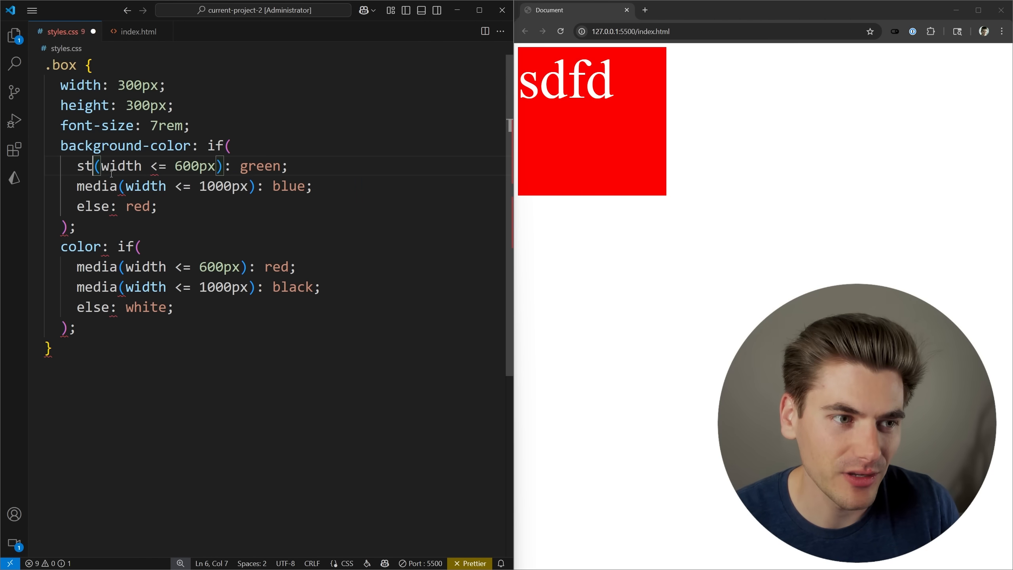
Declare --test: "hi" on .box and make the background if() test style(--test: "hi"): green, else red.
type("yle")
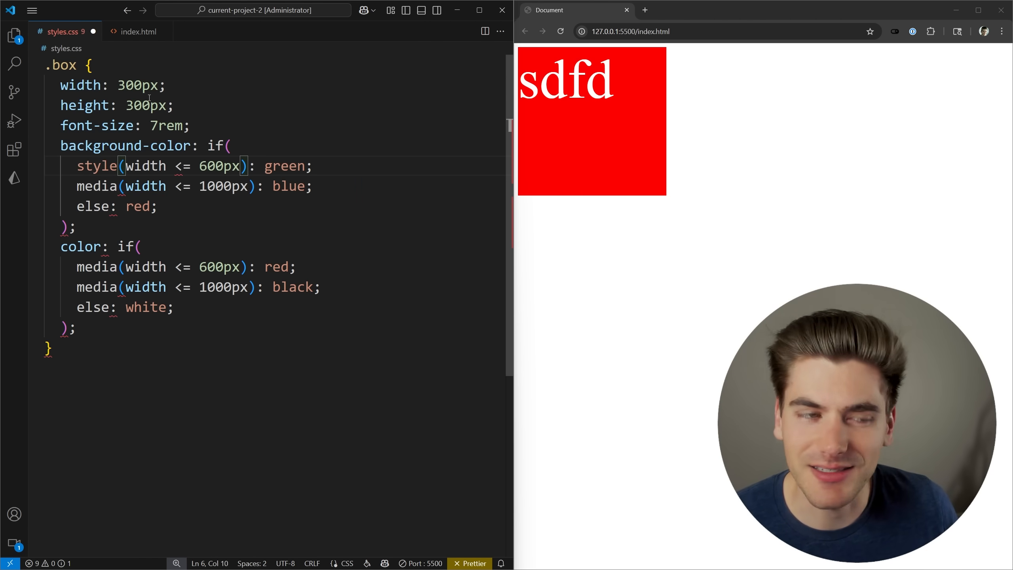
type("--test: \"")
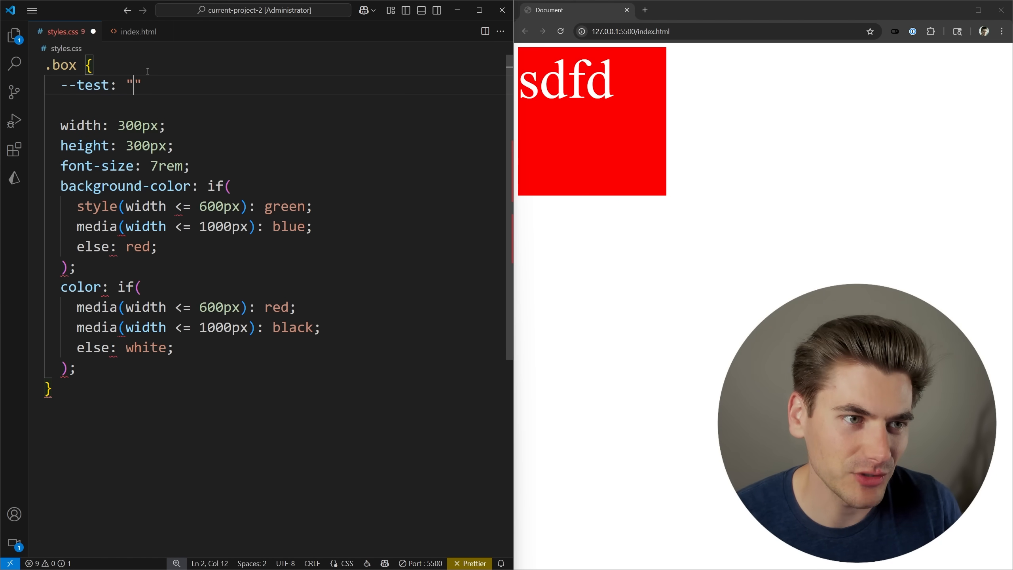
type("hi")
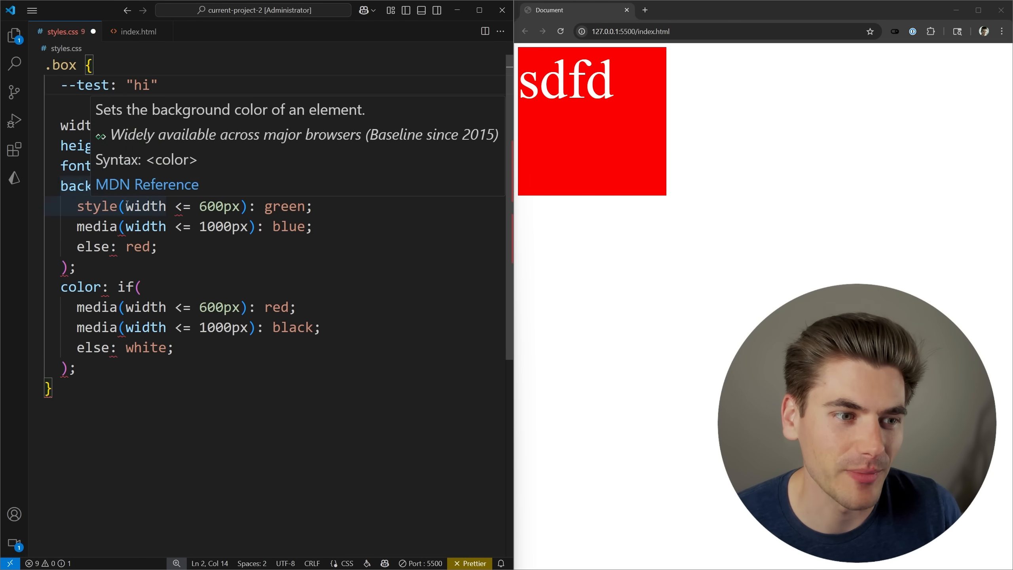
type("--test: \"hi")
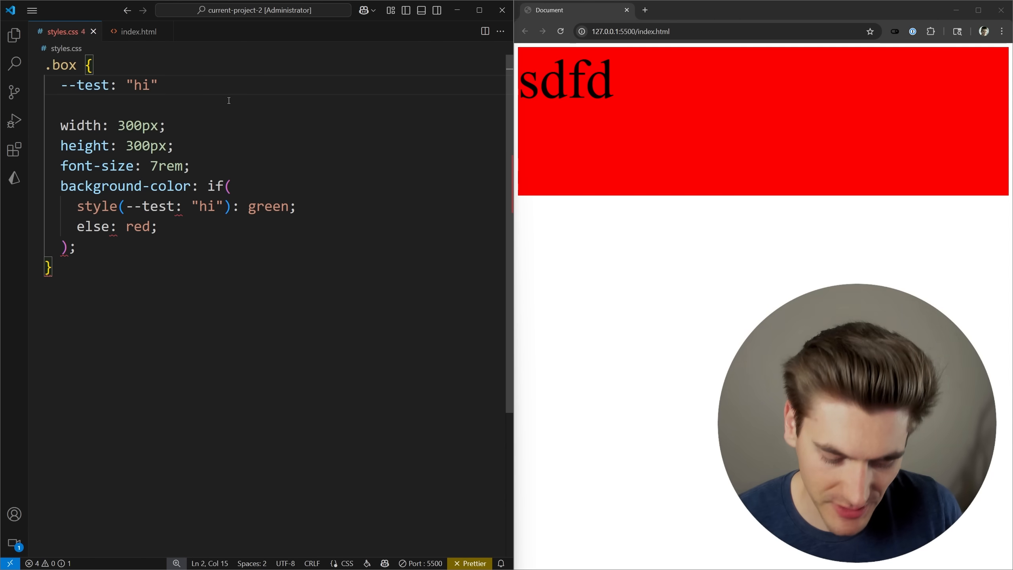
type(";")
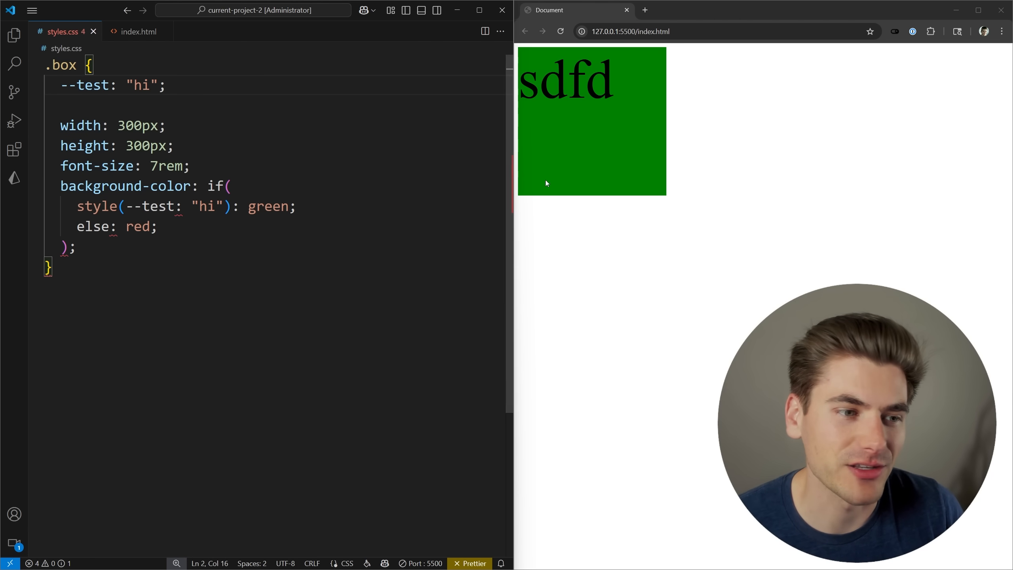
Change the --test value to "his" and remove the color rule so the box falls back to red.
double_click(141, 85)
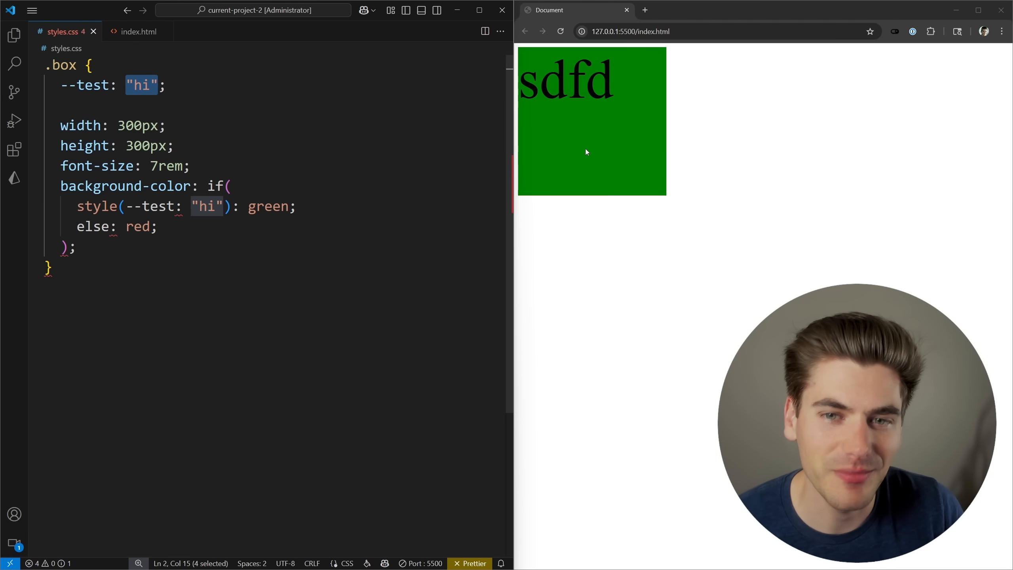
left_click(152, 85)
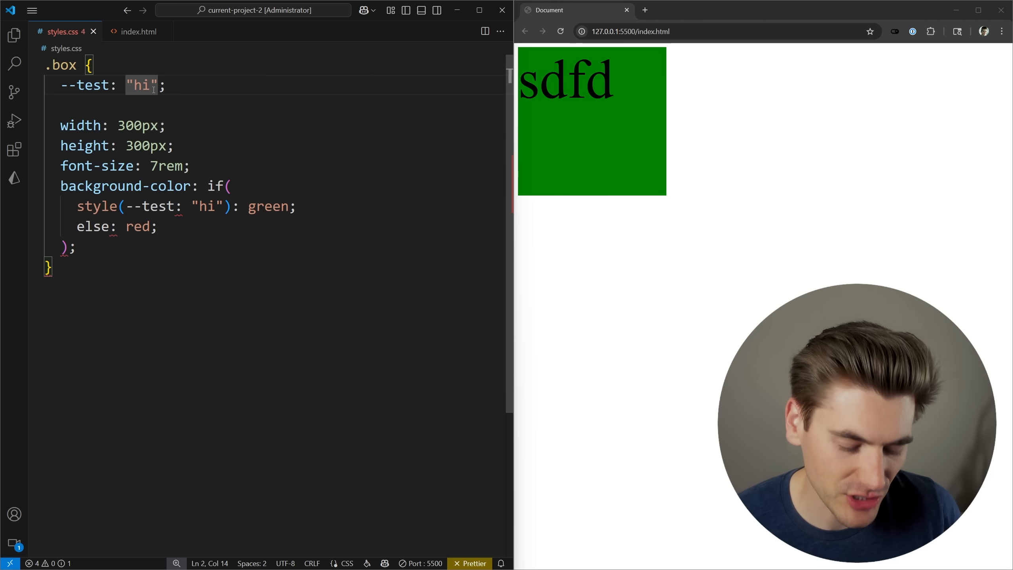
type("s")
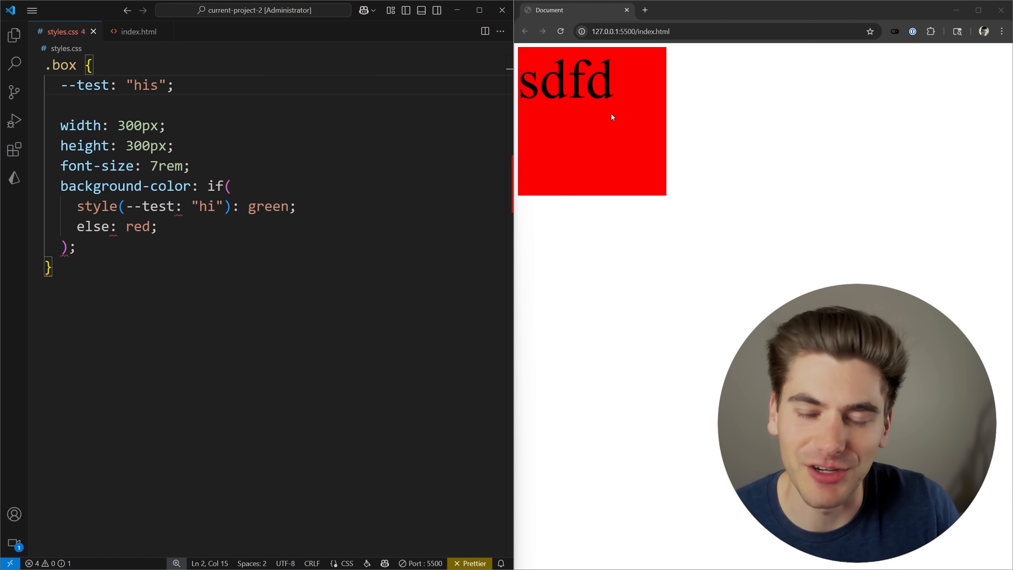
left_click_drag(149, 185, 150, 226)
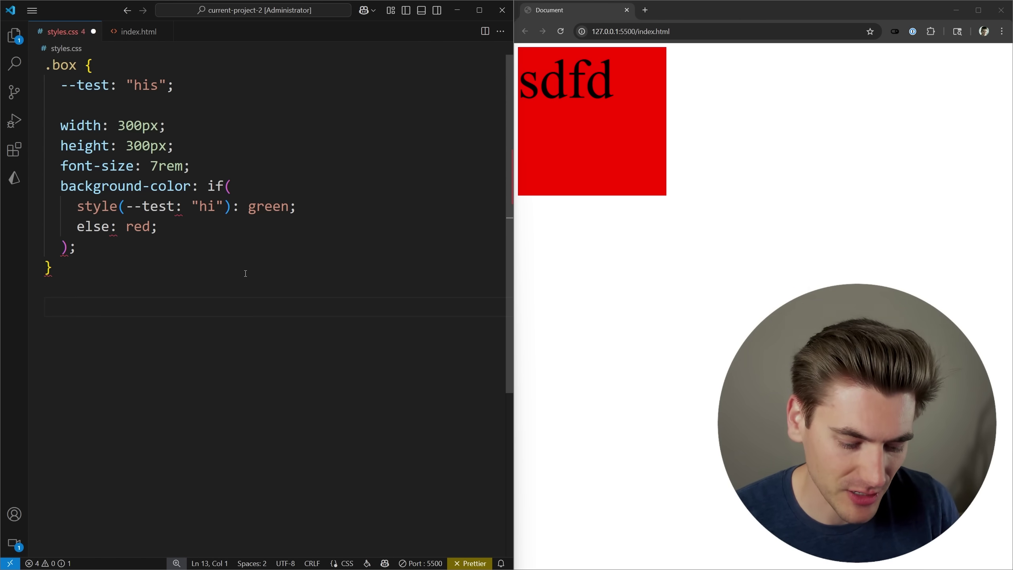
type("@cons")
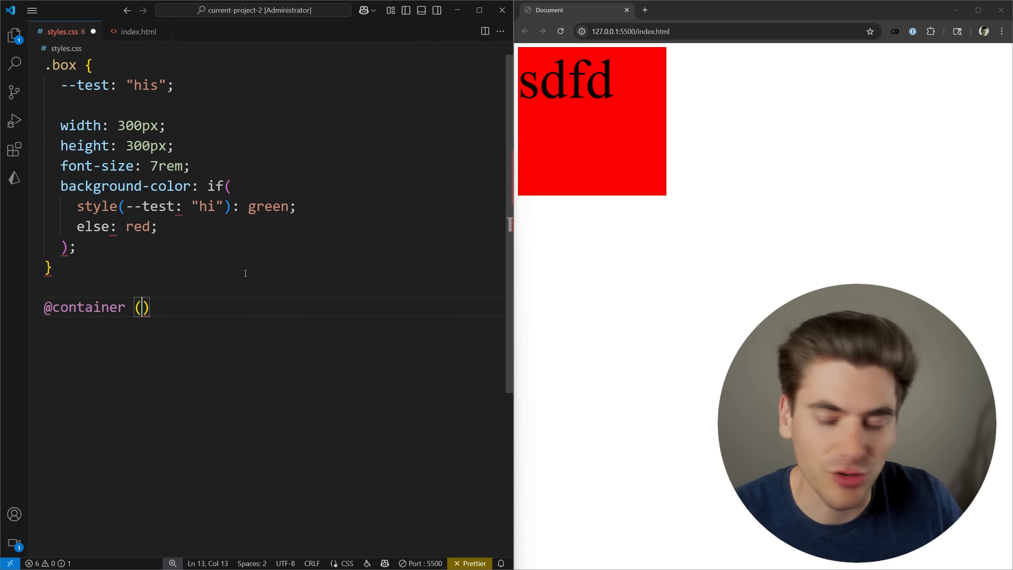
type("style(")
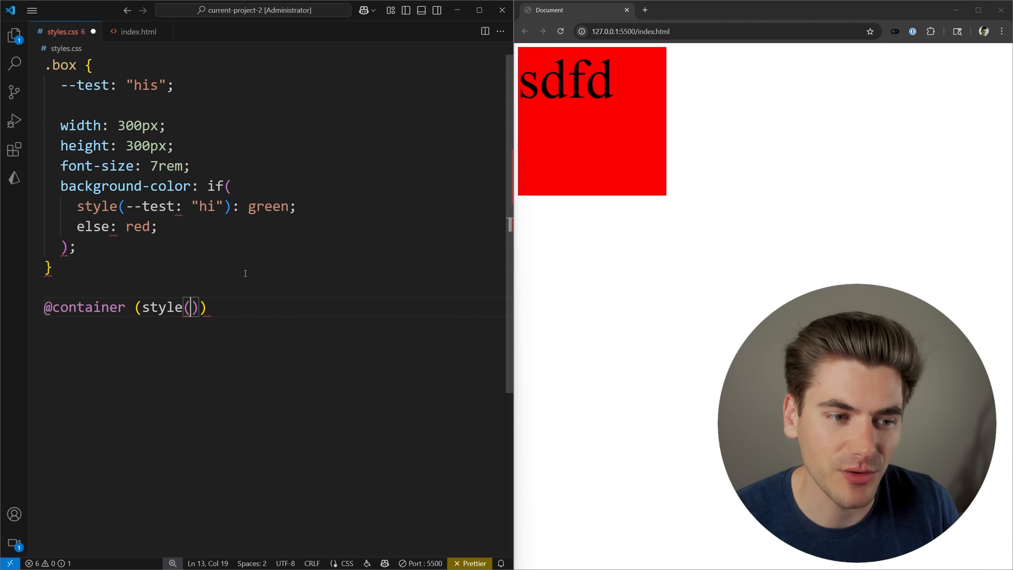
type("--test")
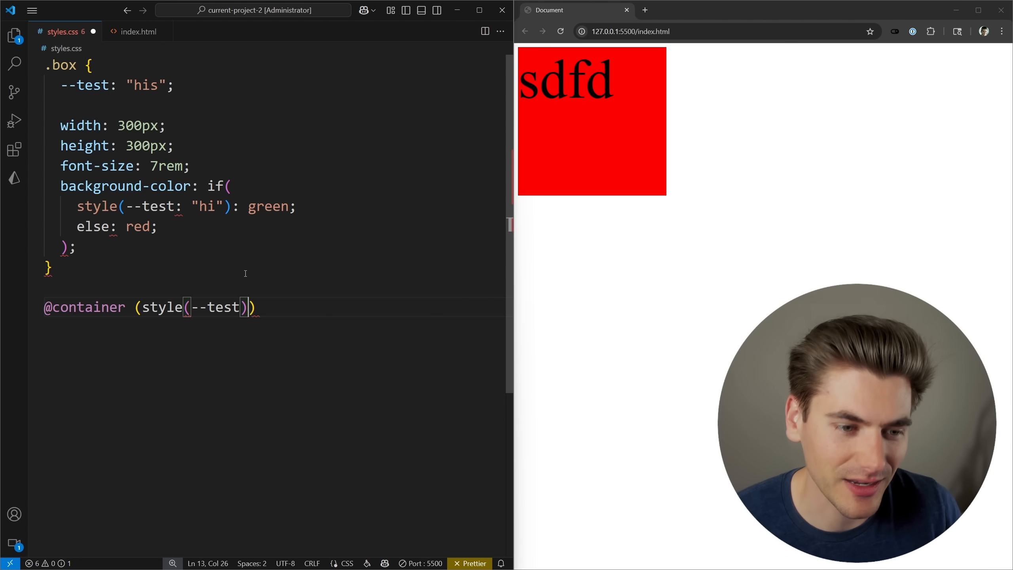
type(": \"hi")
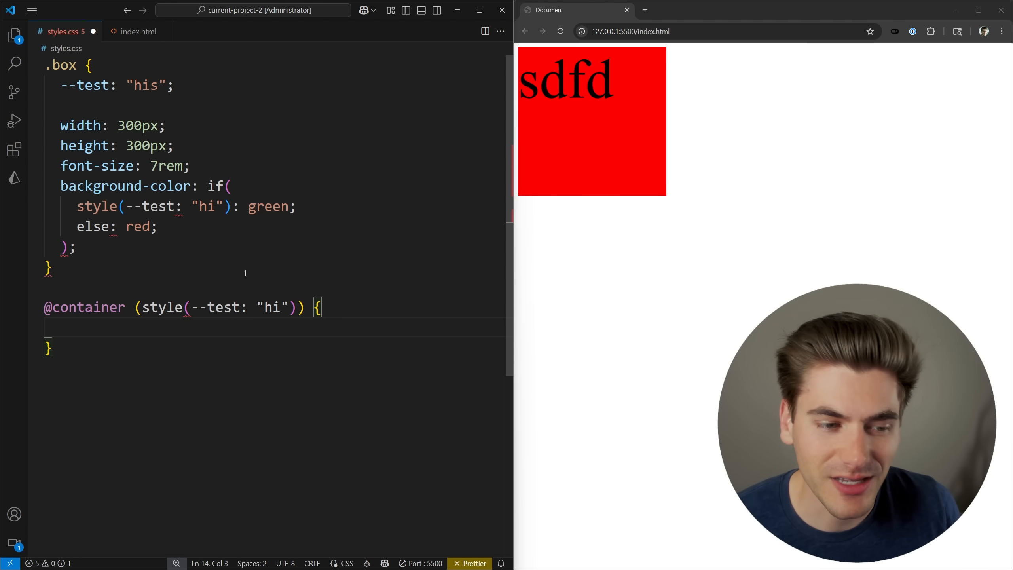
Inside the container query set .box color to white, then set --test back to "hi".
left_click(78, 328)
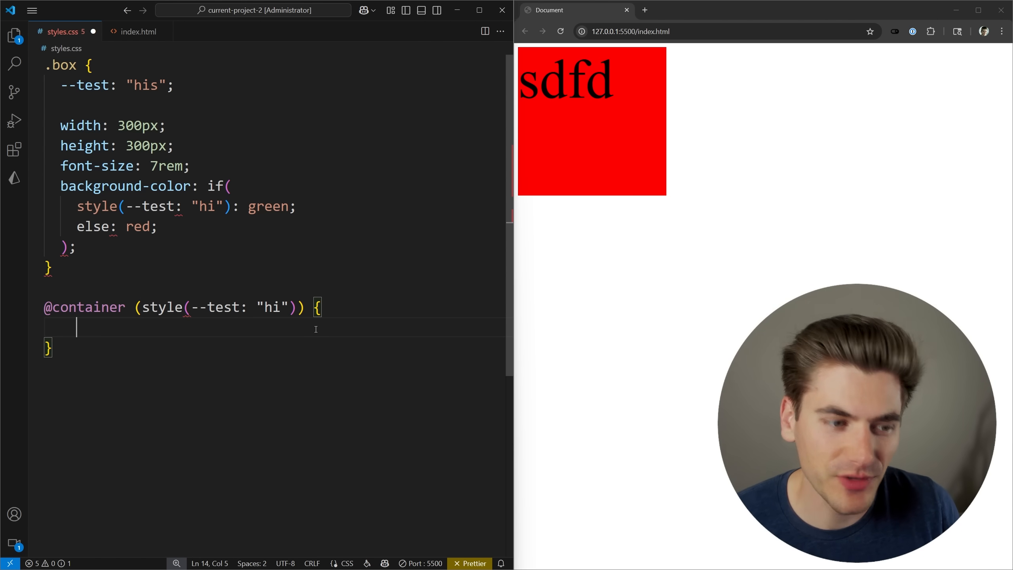
type("color:")
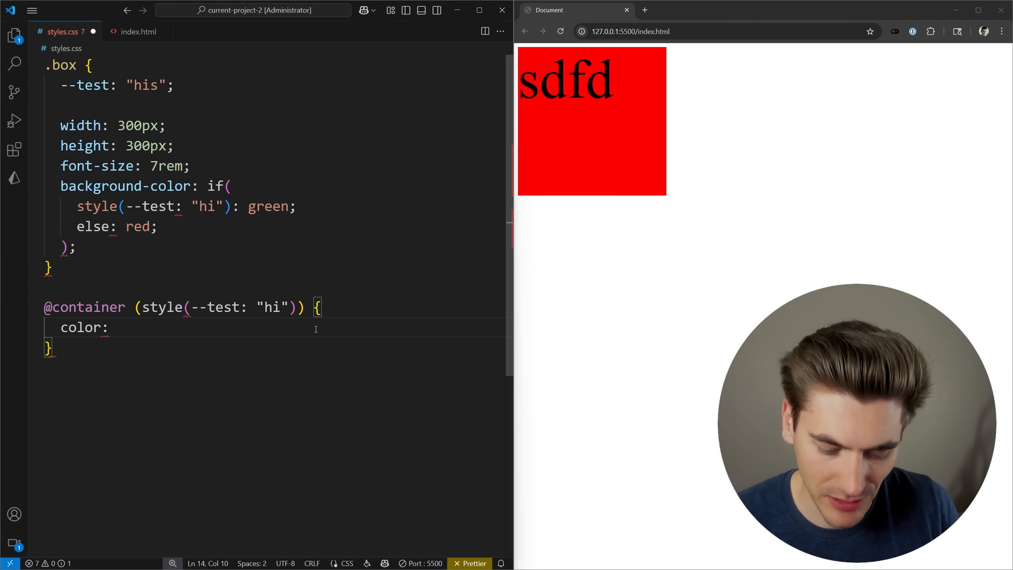
type(".box {")
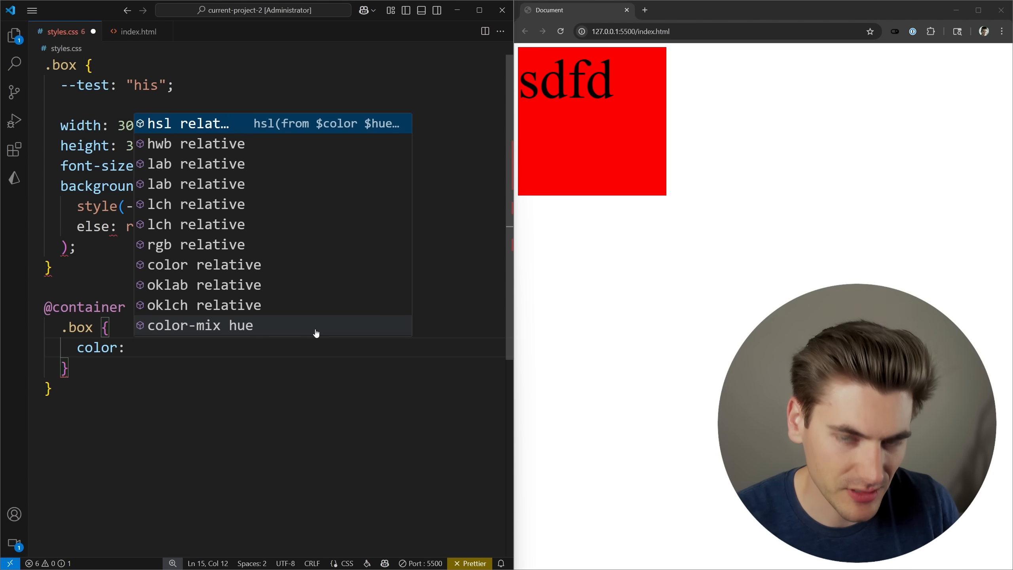
key("Escape")
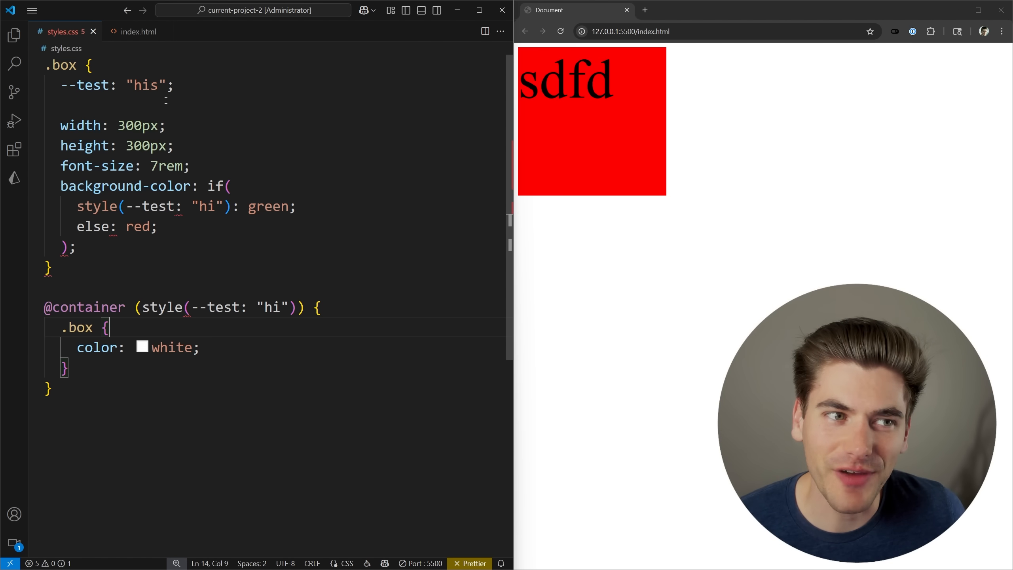
double_click(146, 85)
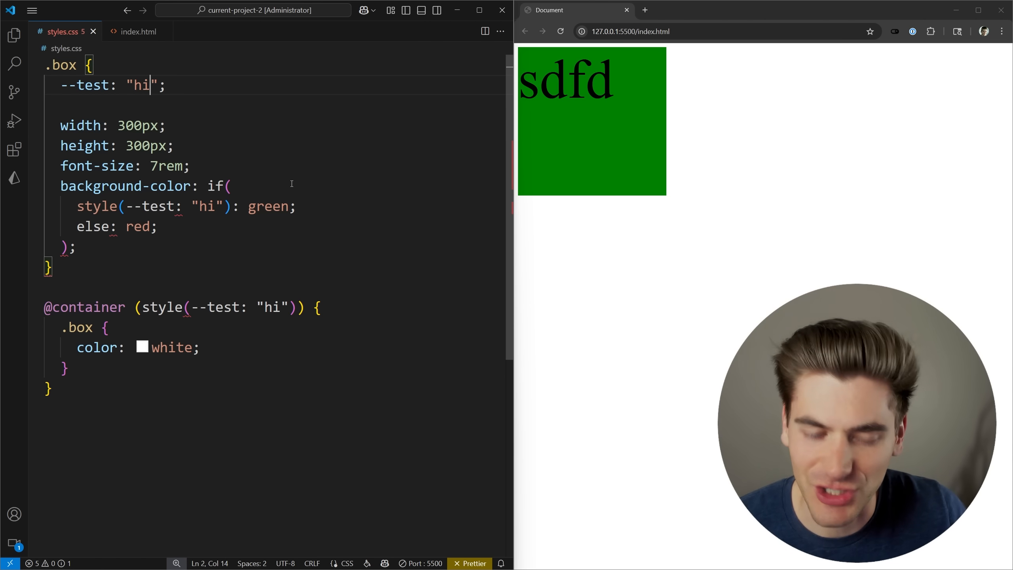
key("Enter")
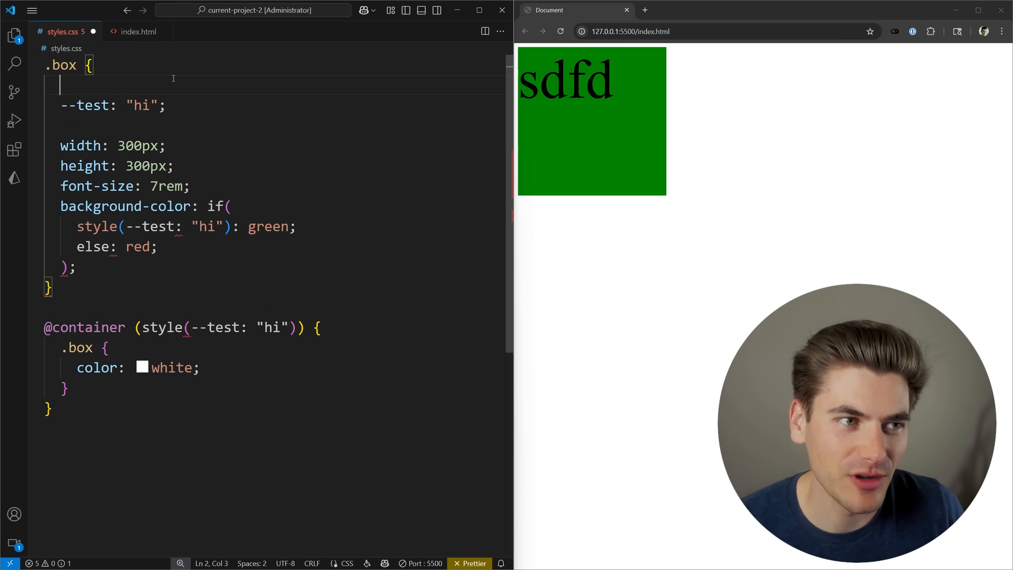
type(":n")
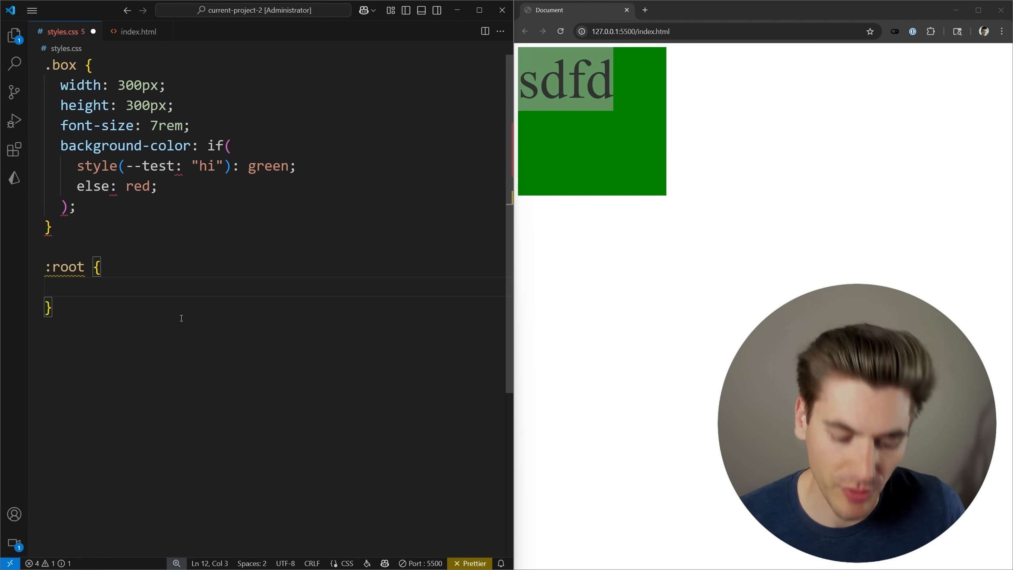
In :root begin --bp: if( with media(width <= 600px): "sm".
type("--bp:")
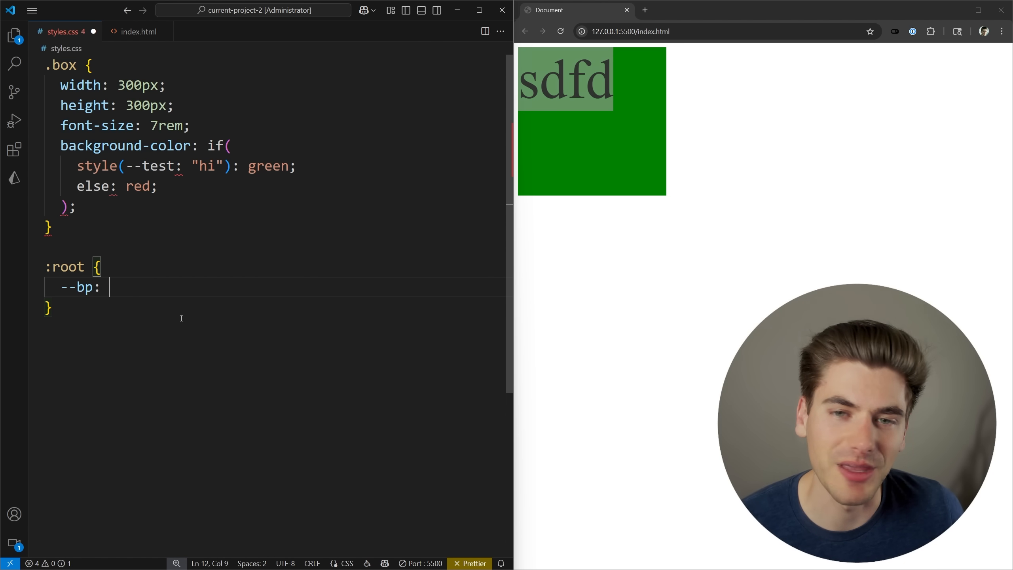
type("if")
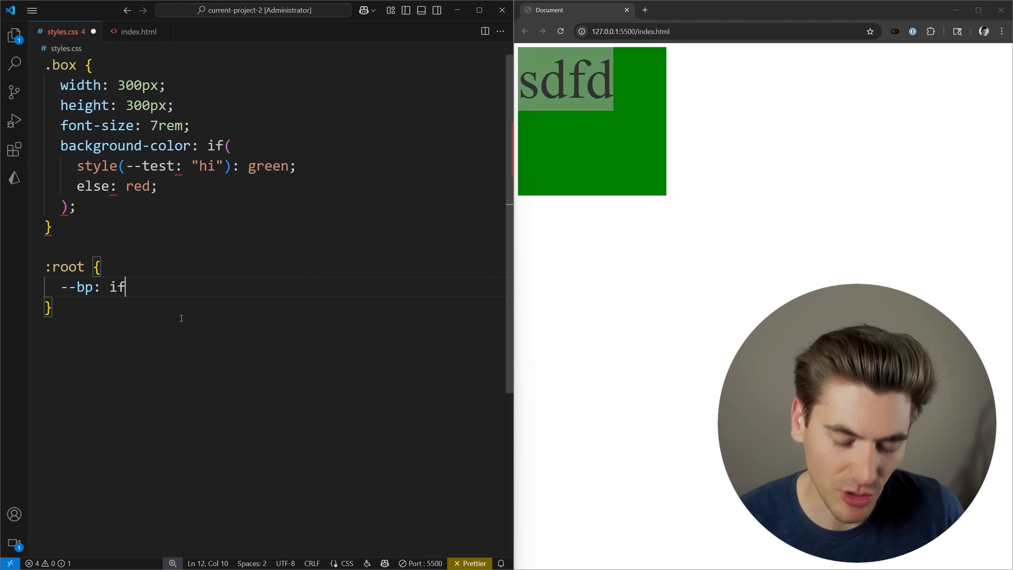
type("(")
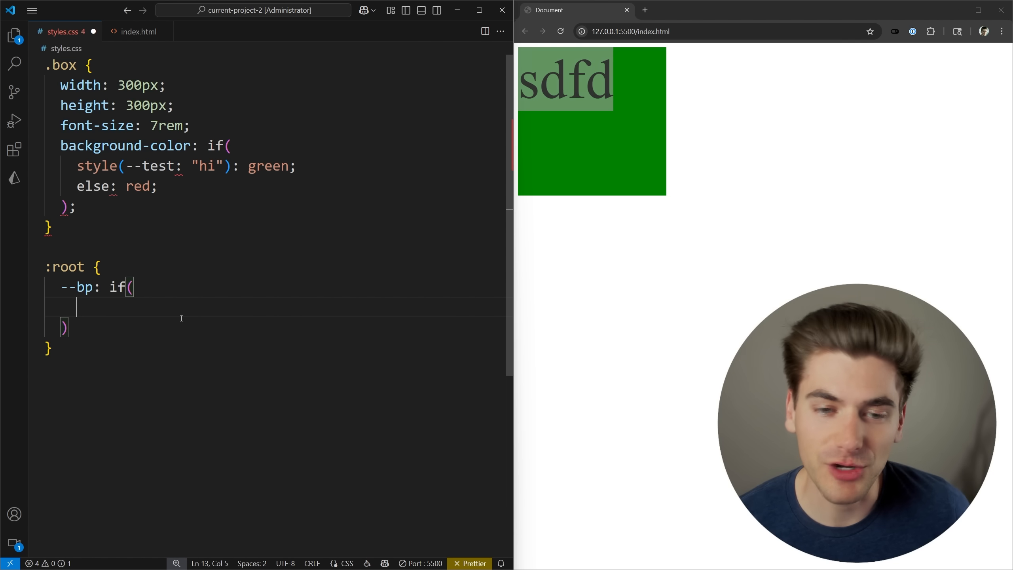
type("media()")
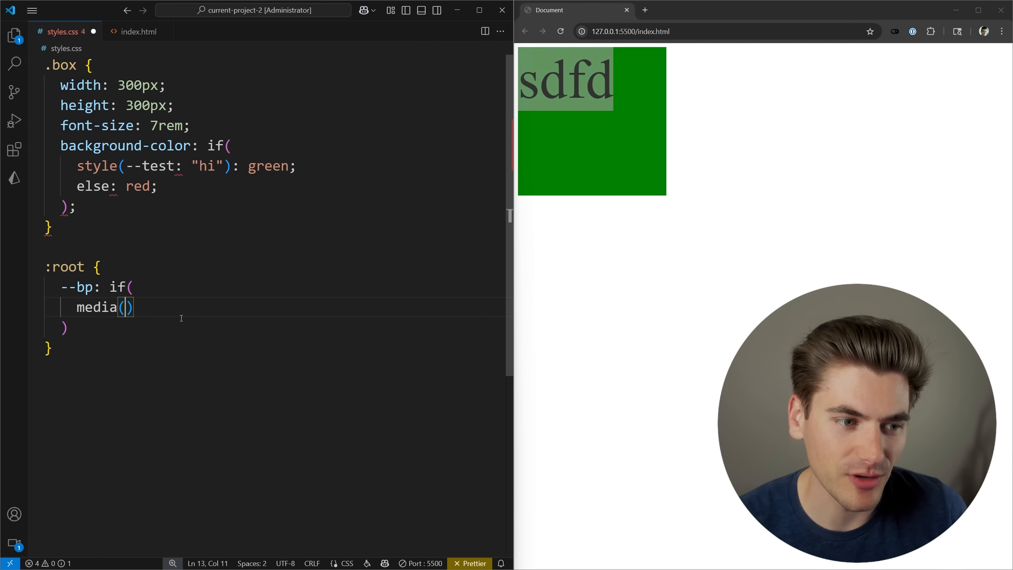
type("500px")
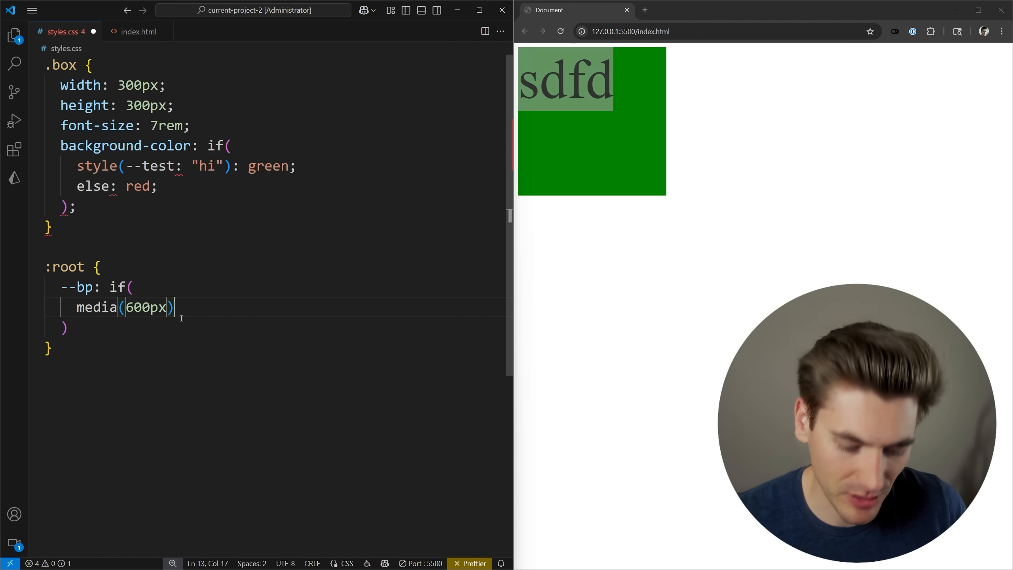
type(": \"sm\";")
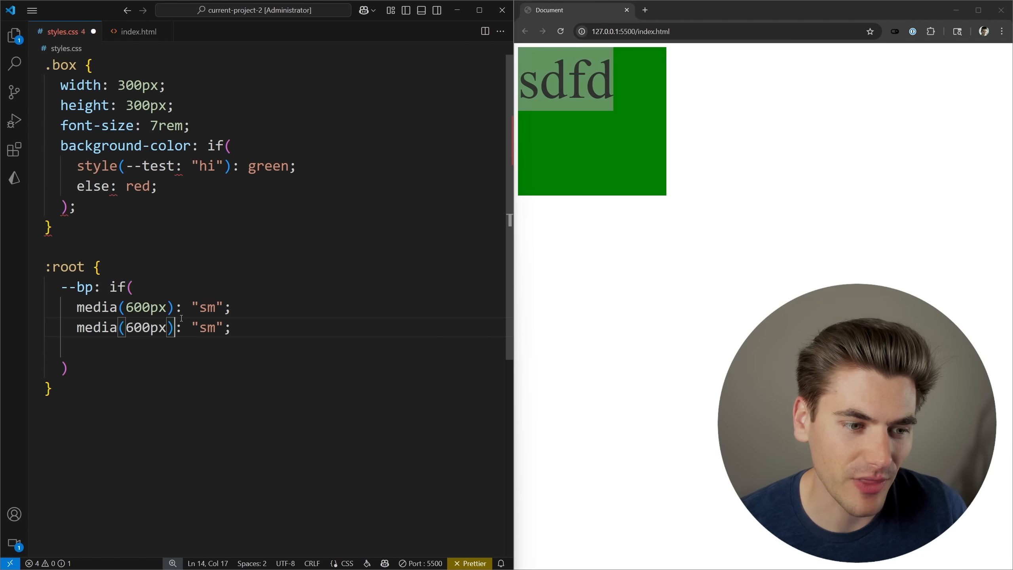
Complete --bp with media(width <= 1000px): "md" and else: "lg".
type("width")
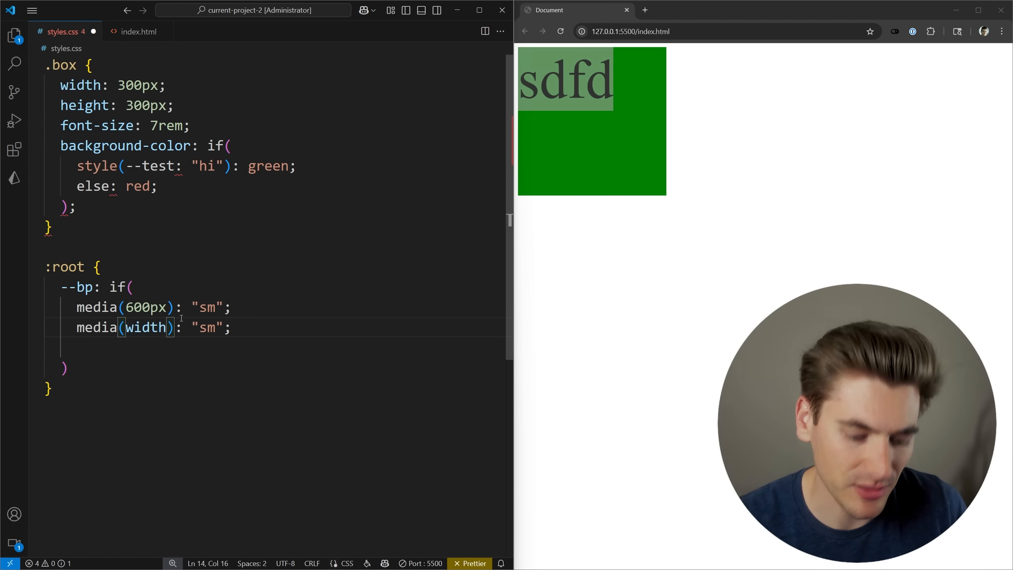
type("<= 1000px")
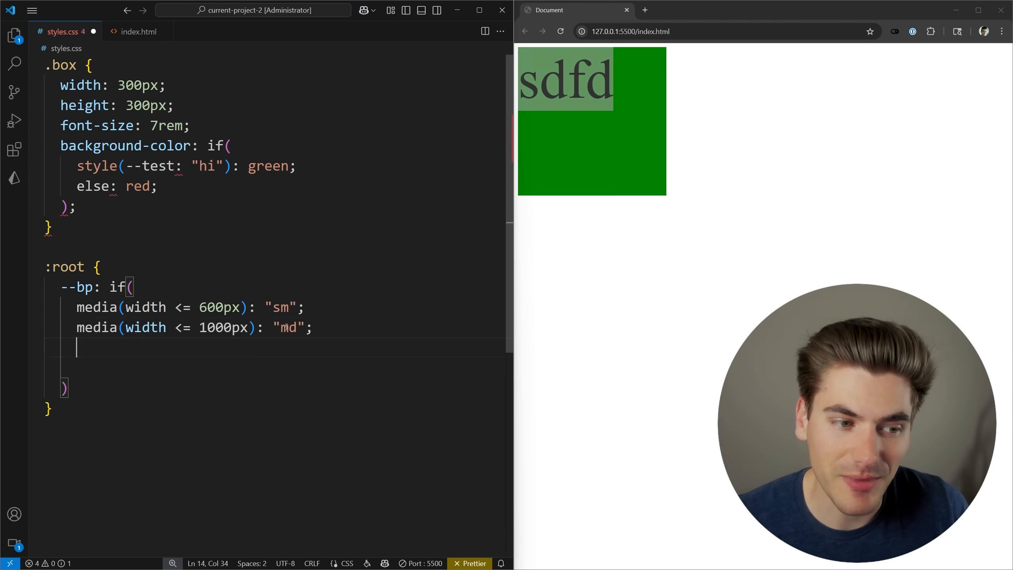
type("else: \"")
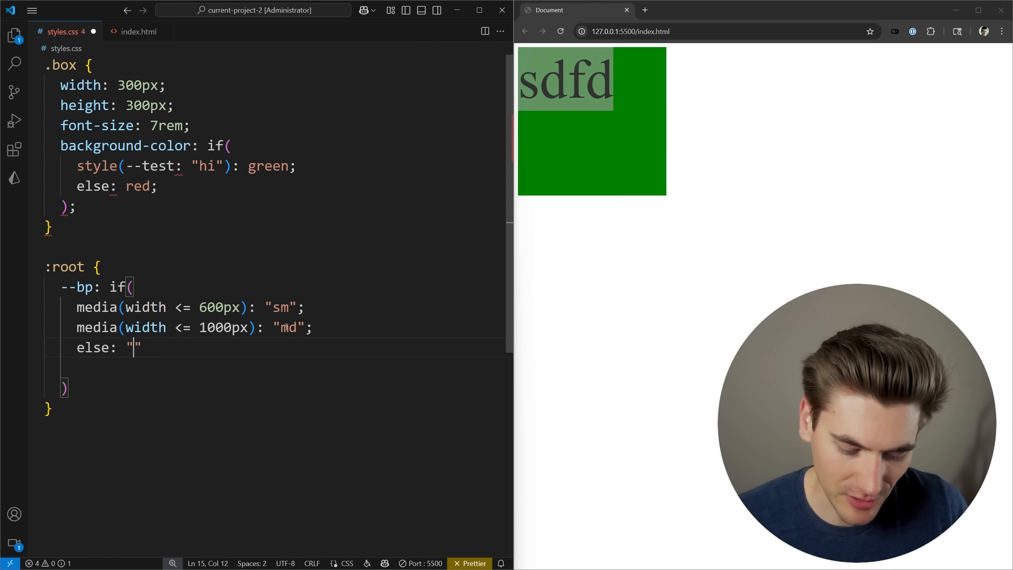
type("lg")
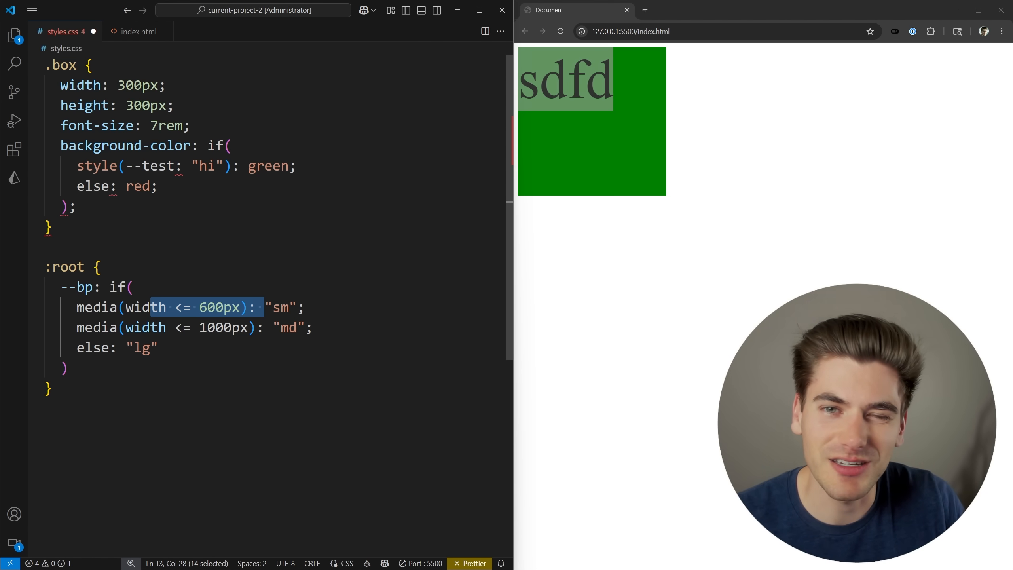
double_click(82, 286)
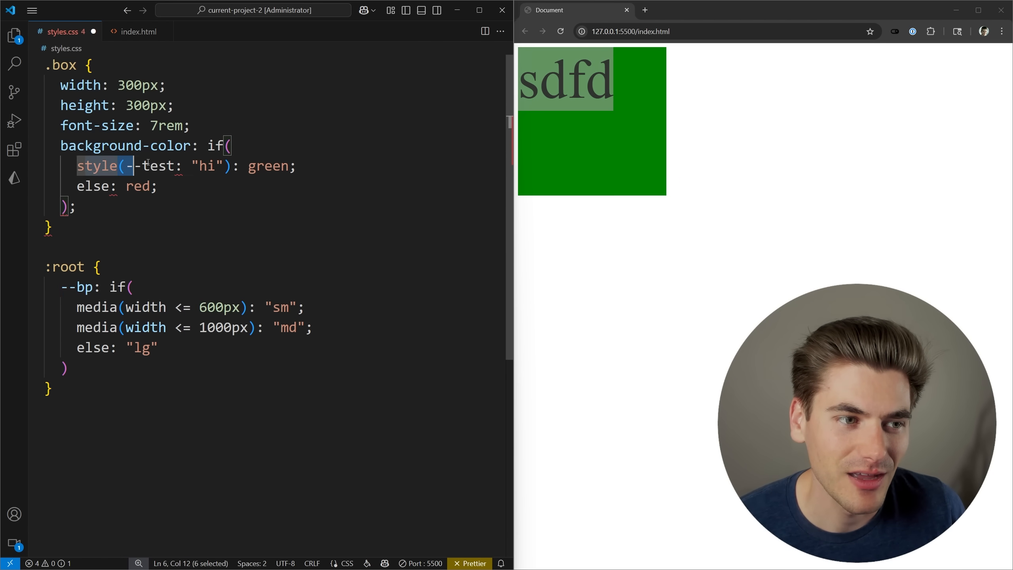
Rewrite the .box background if() on style(--bp): green for "sm", blue for "md", red for "lg", else black.
type("--bp")
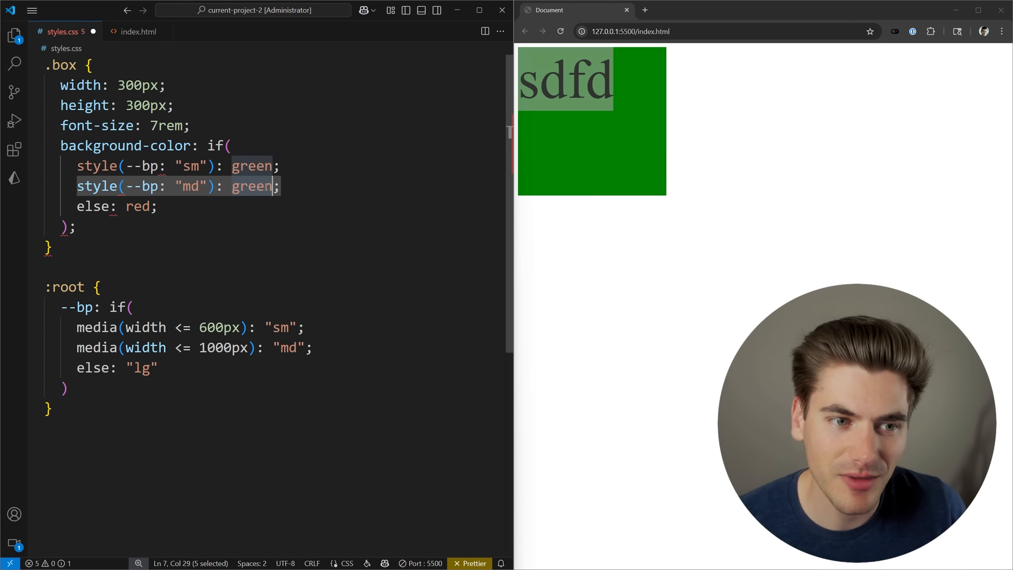
type("blue")
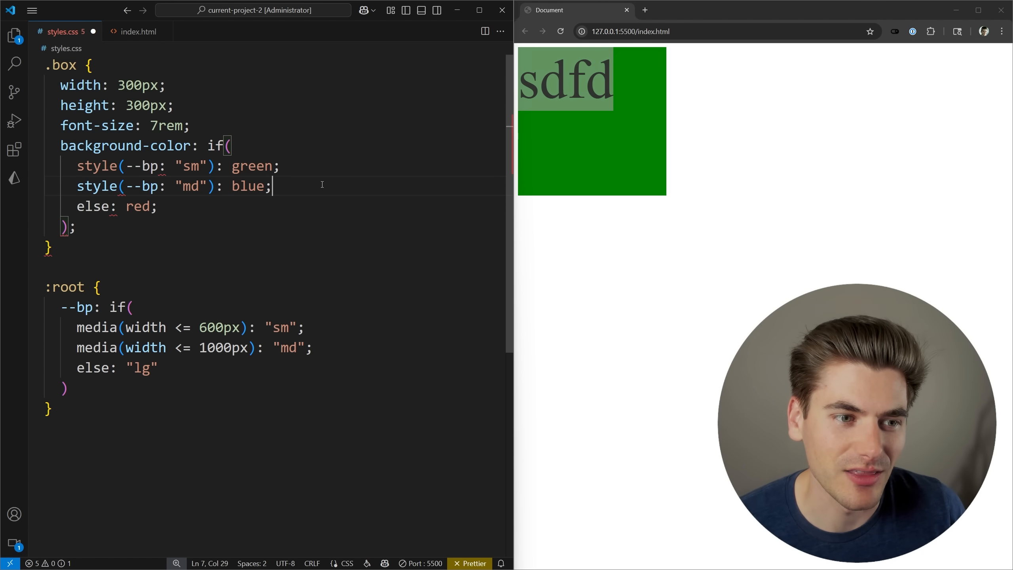
type("style(--bp: \"lg\"): blue;")
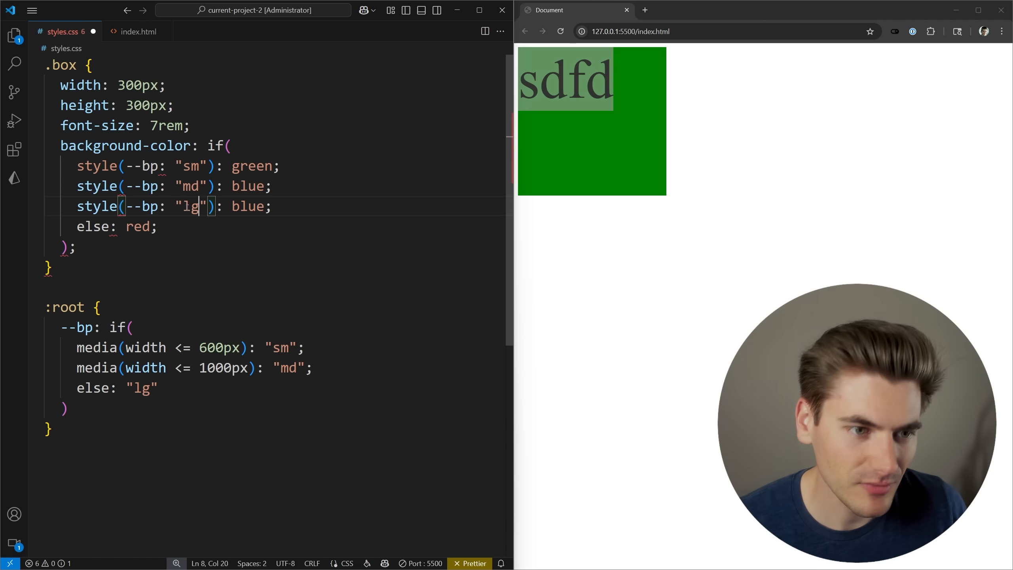
type("red")
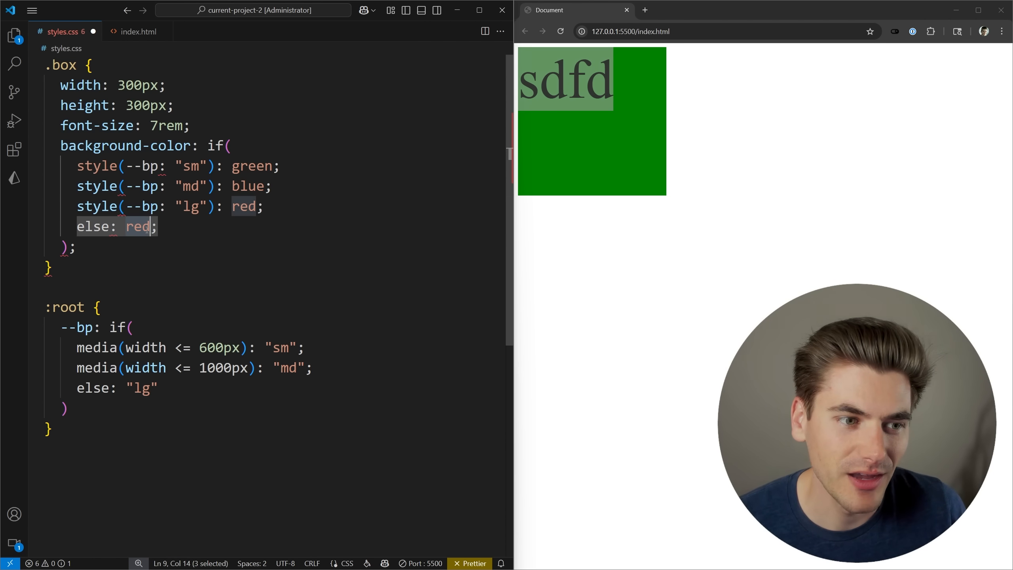
type("black")
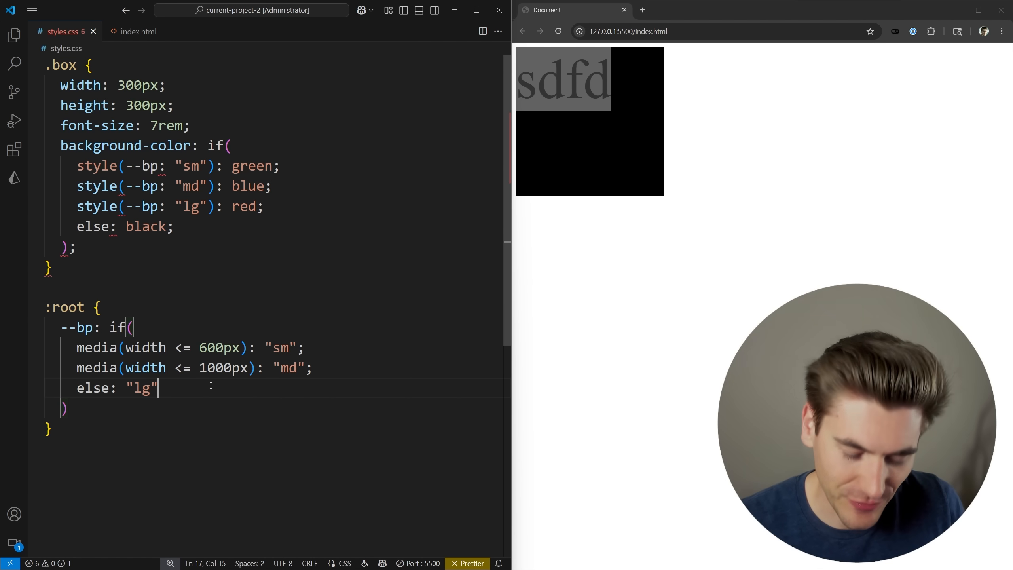
type(";")
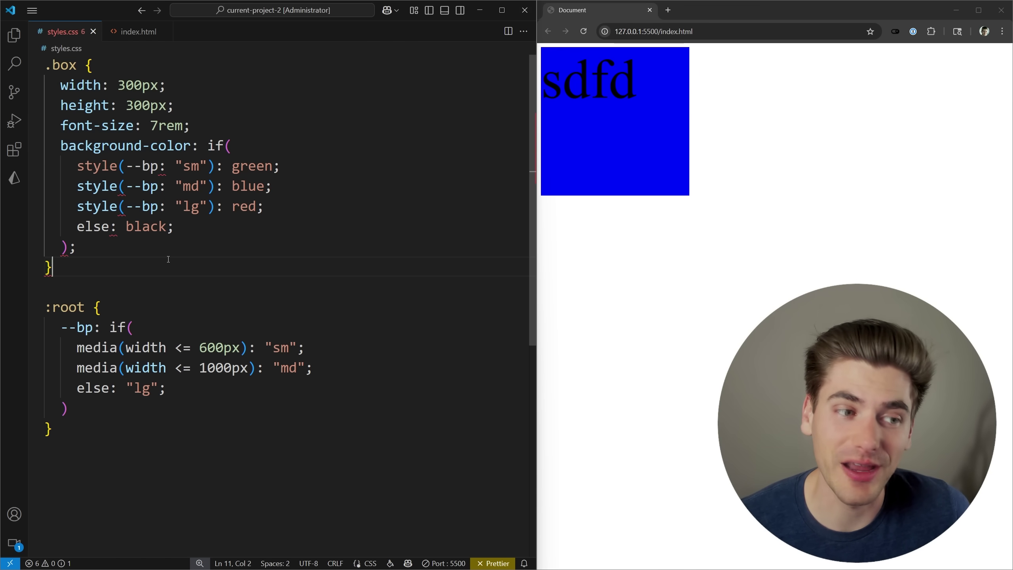
type("d:text-sm")
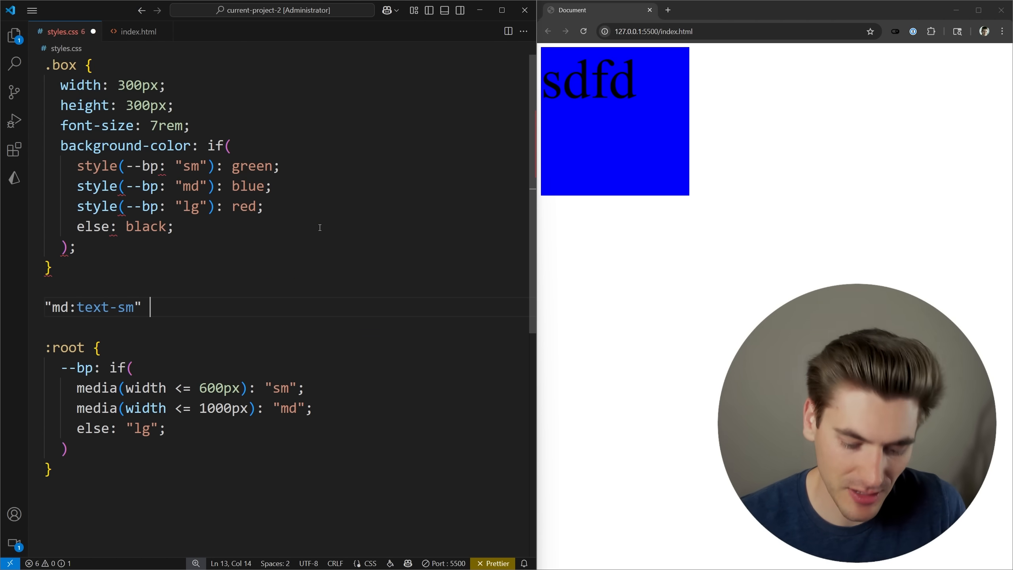
type("\"lg:text\"")
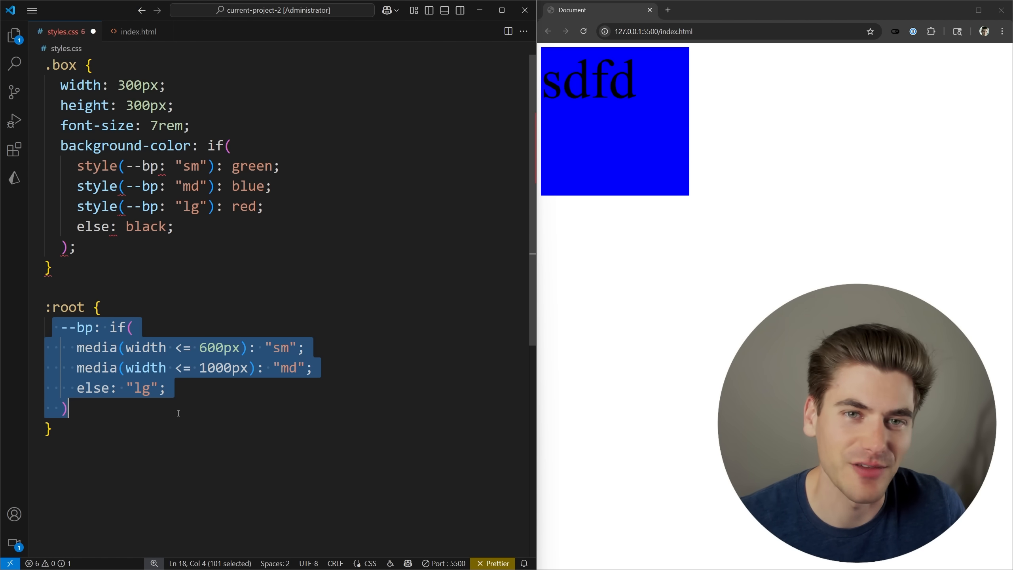
left_click(96, 166)
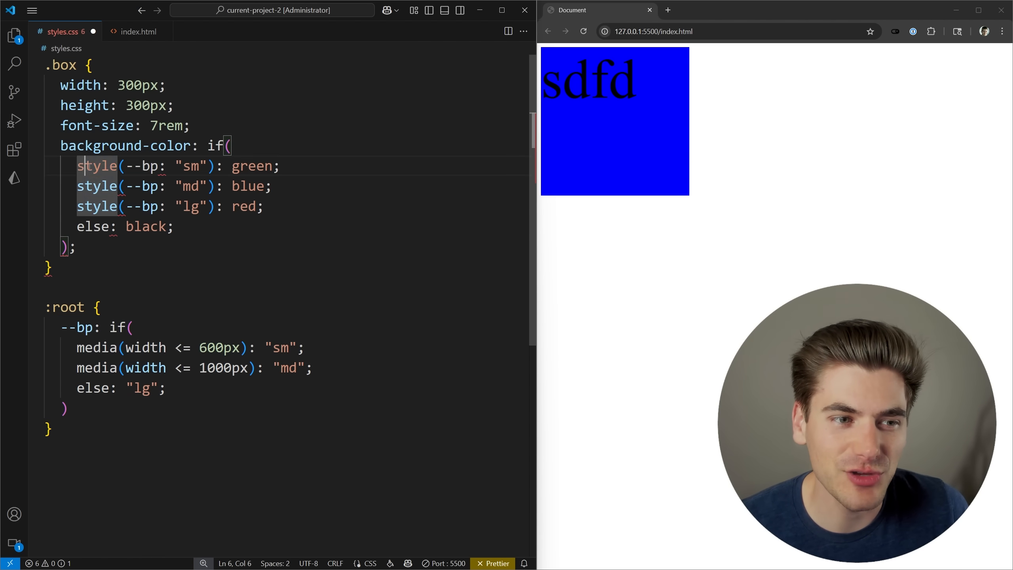
left_click_drag(76, 165, 263, 206)
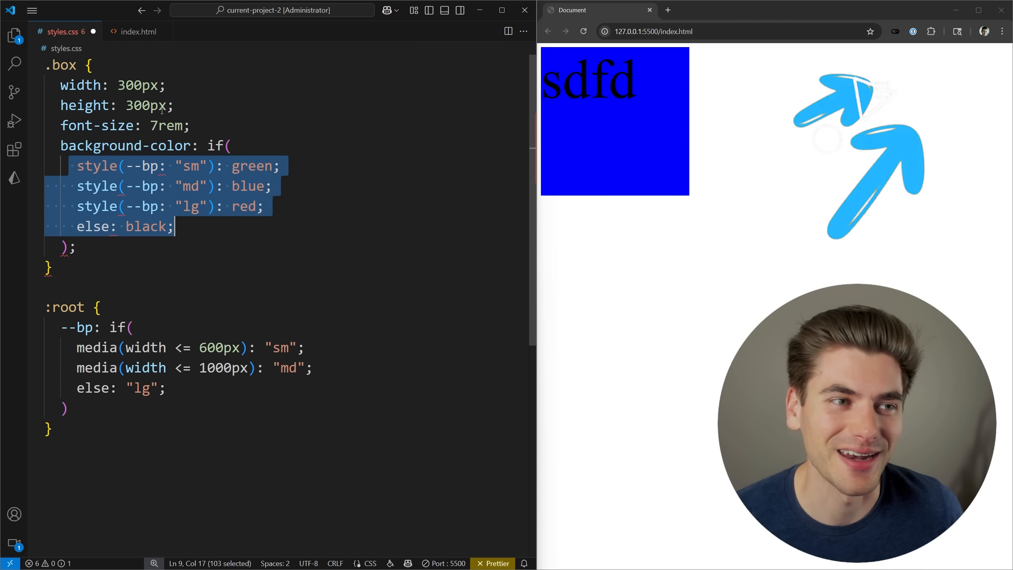
Begin an attr( call in .box and give the box div data-status="loading" in index.html.
type("attr(")
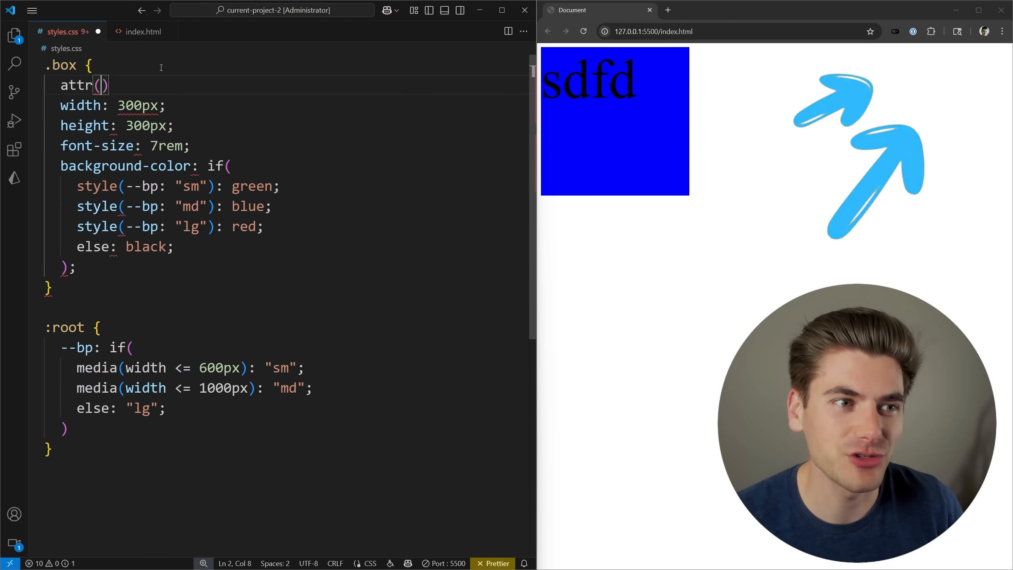
mouse_move(141, 32)
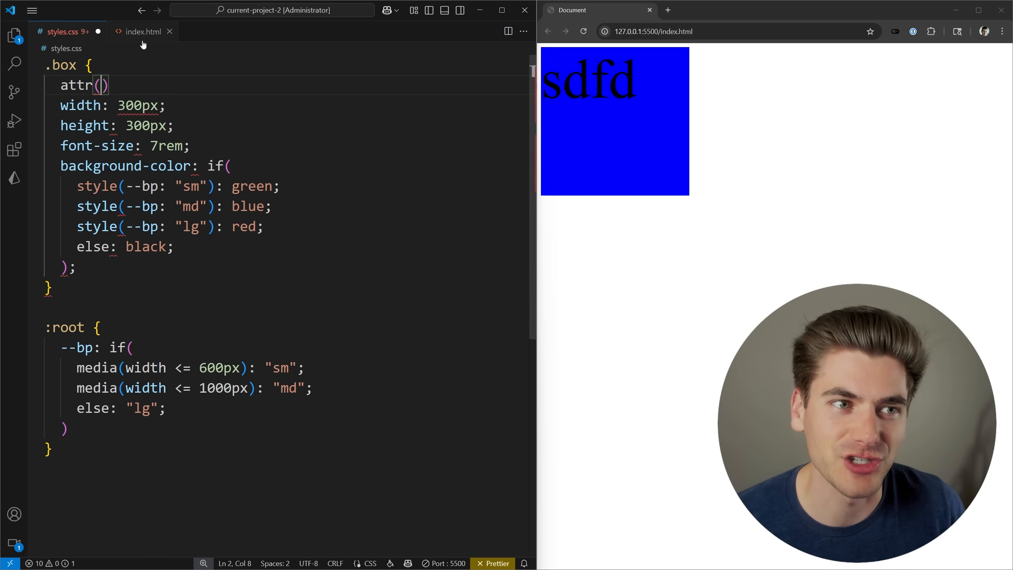
left_click(140, 30)
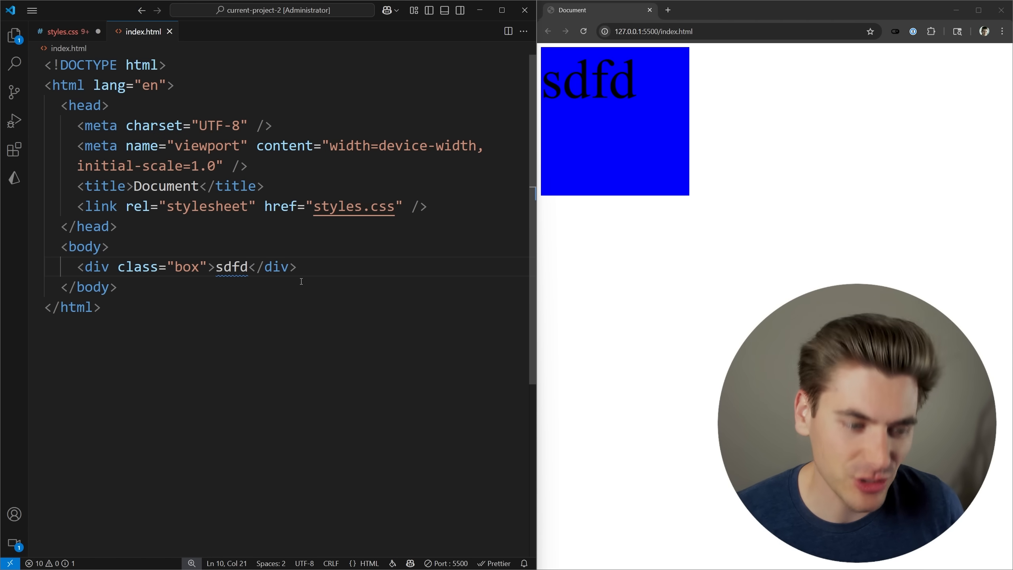
type("data-status=\"")
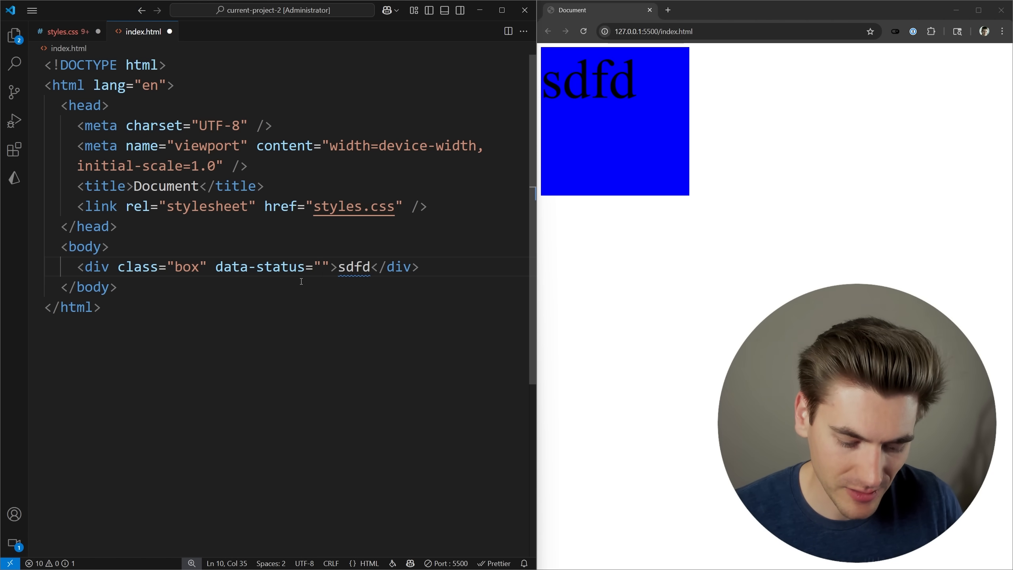
type("loading")
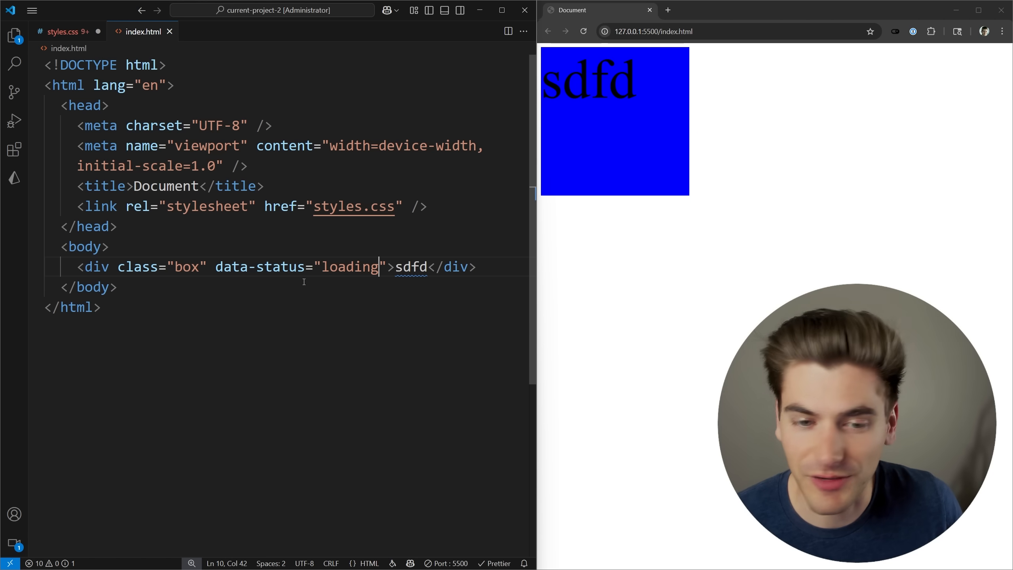
left_click(62, 31)
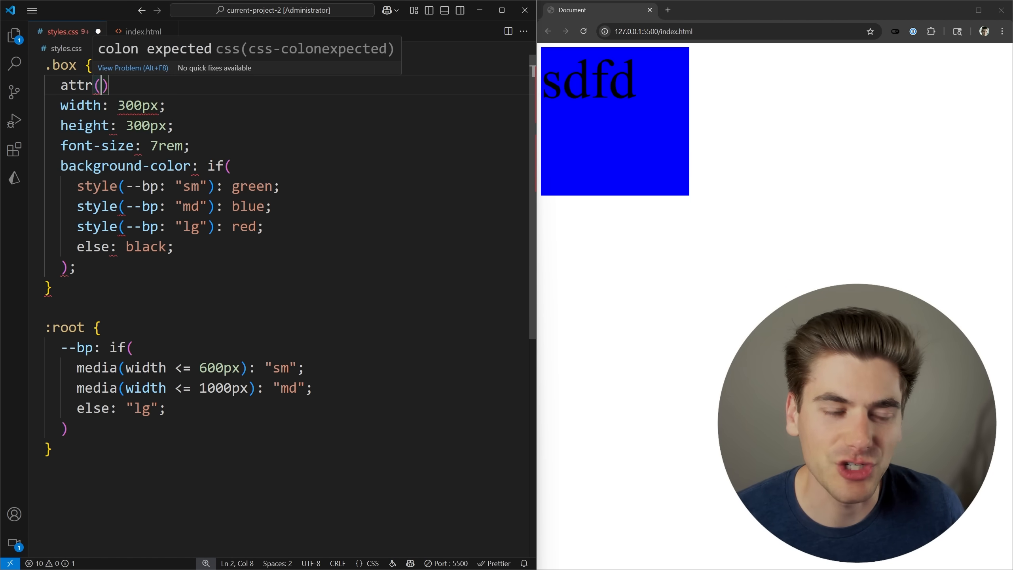
Define --status: attr(data-status); as a custom property in the .box rule.
type("data-stat")
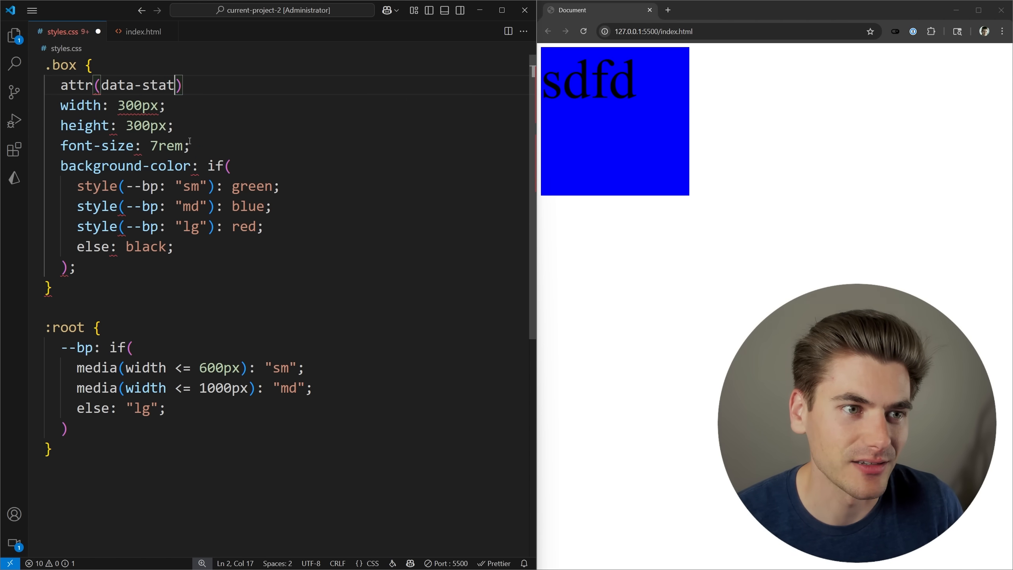
type("us")
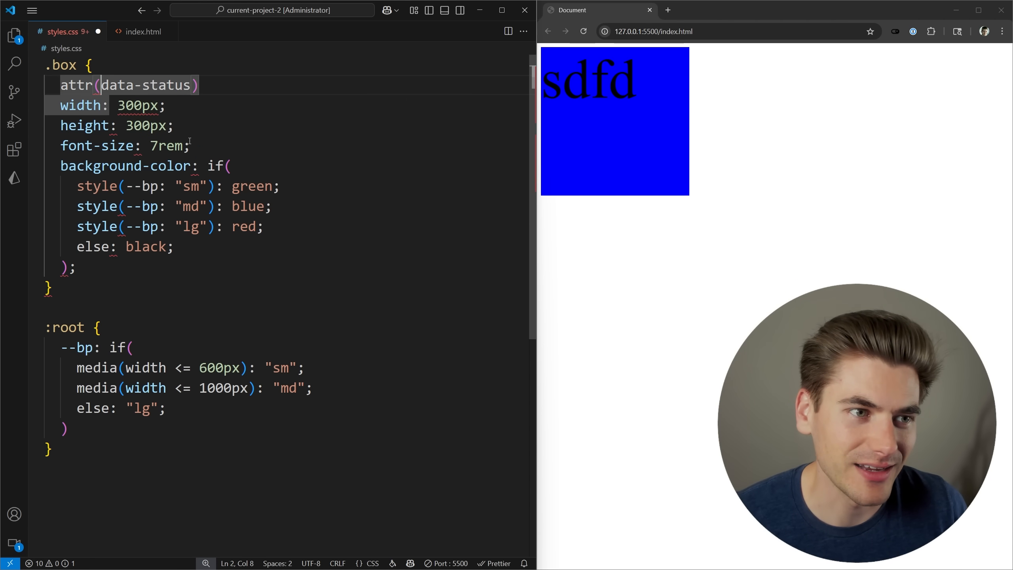
type("--status:")
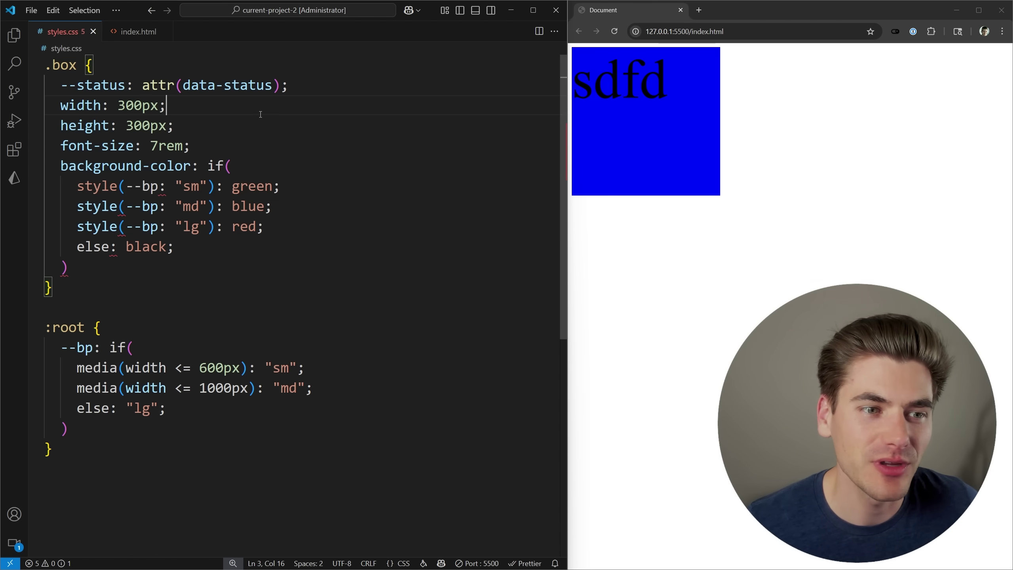
key("Enter")
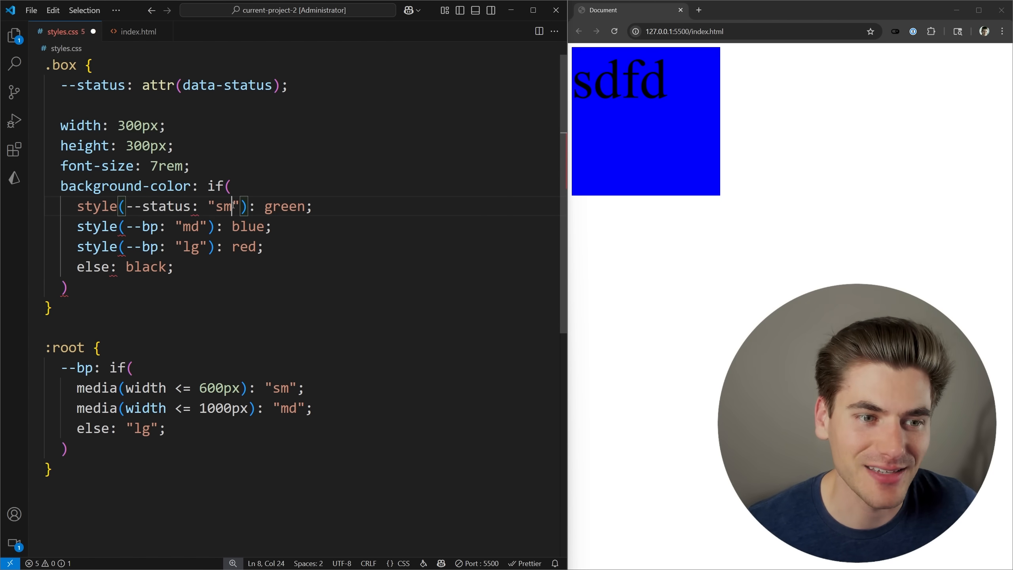
Map style(--status) loading/loaded/error to green/blue/red in the background if() and save.
type("loading")
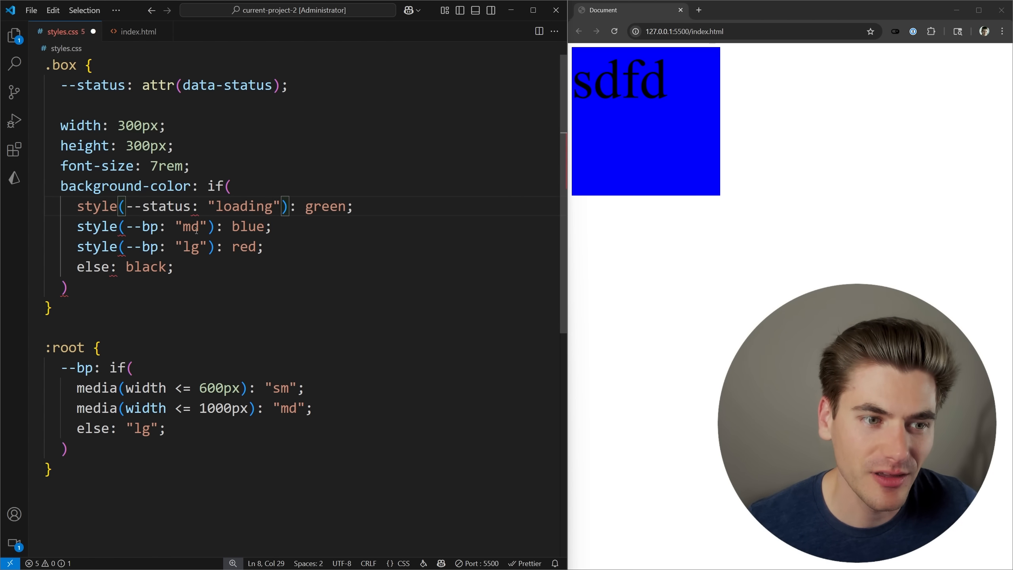
type("loaded")
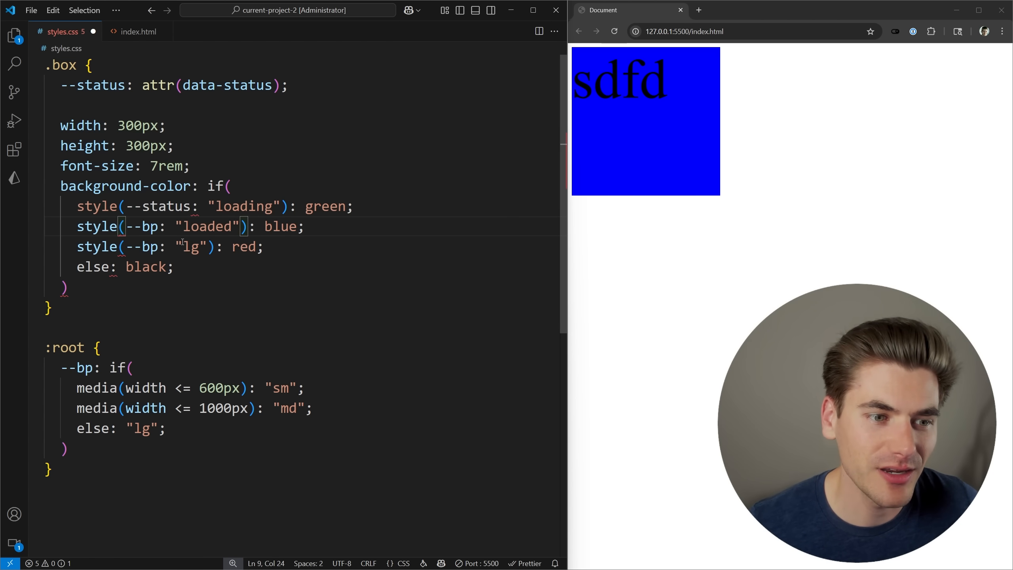
type("error")
type("status")
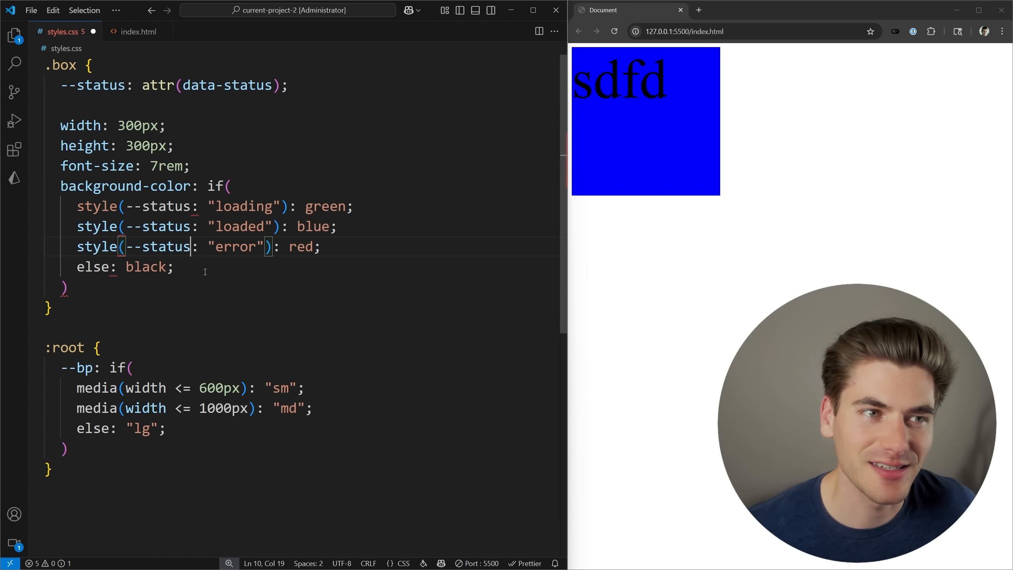
key("ctrl+s")
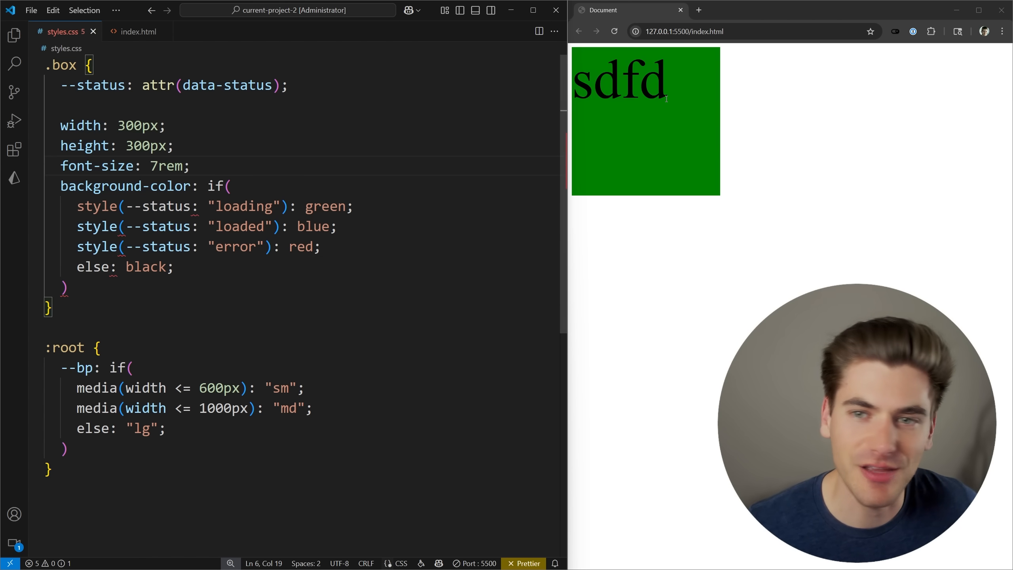
Switch the div's data-status to "error" then "loaded", turning the preview box red then blue.
left_click(139, 31)
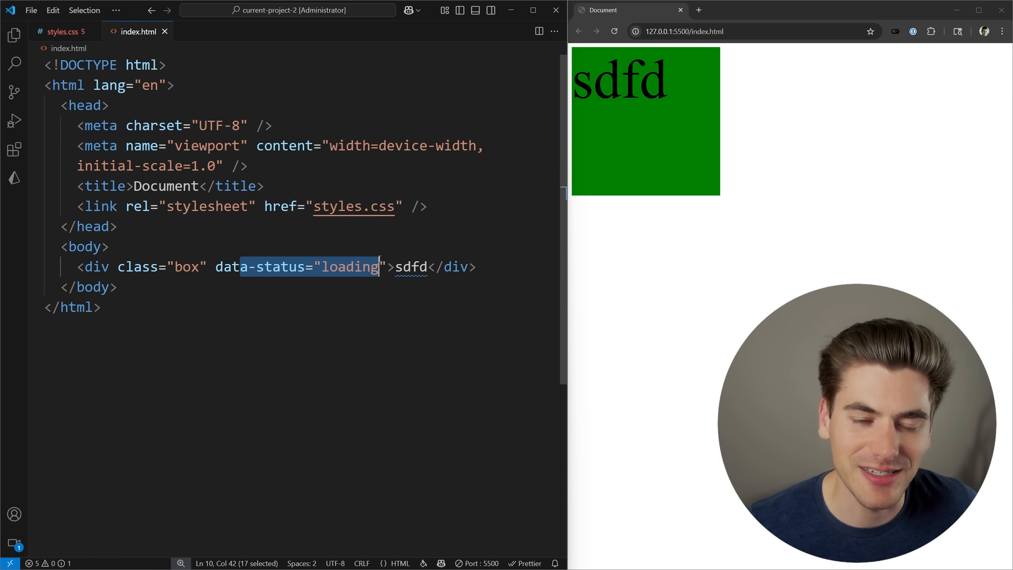
type("error")
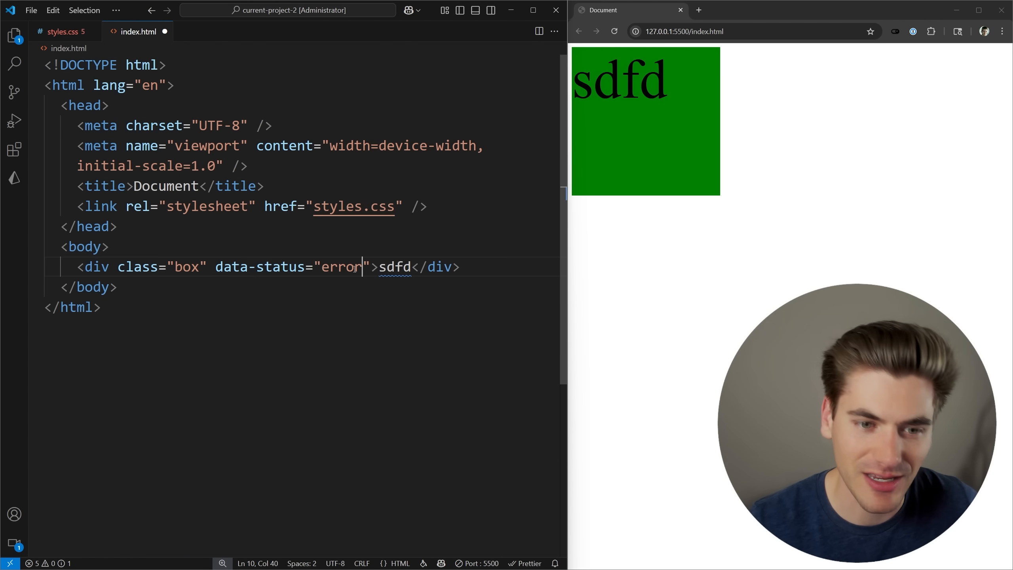
type("loaded")
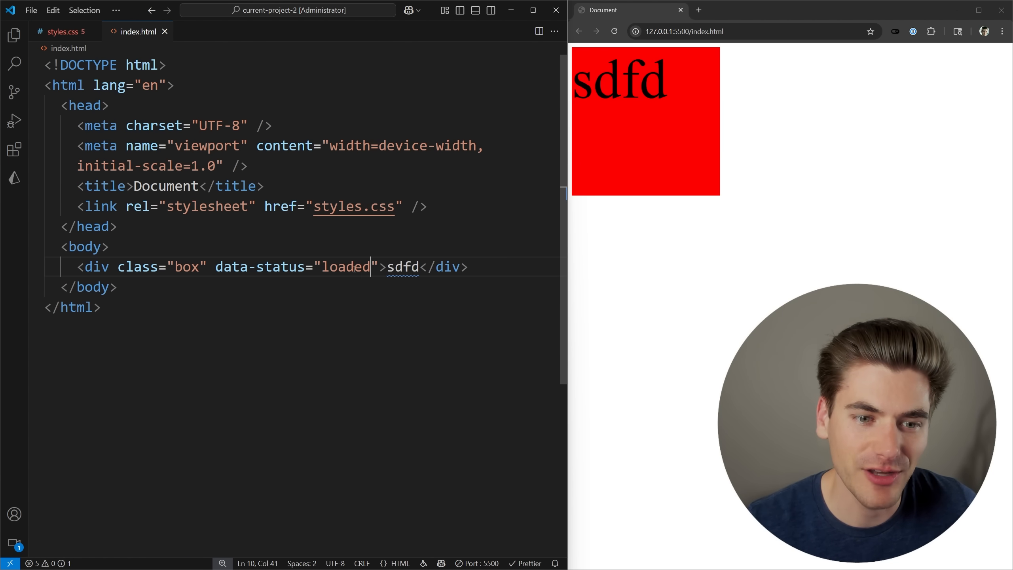
left_click(62, 31)
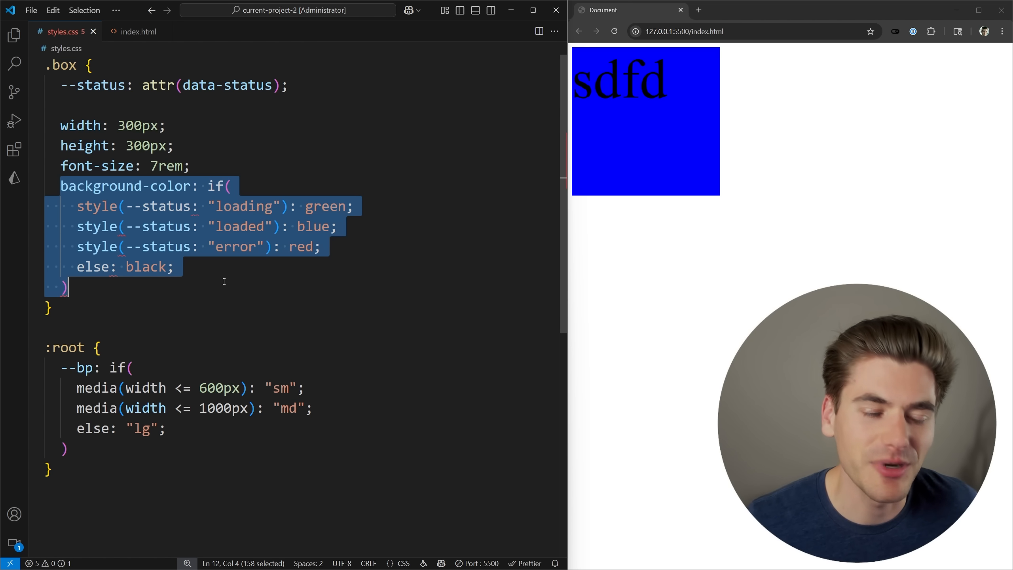
left_click(104, 289)
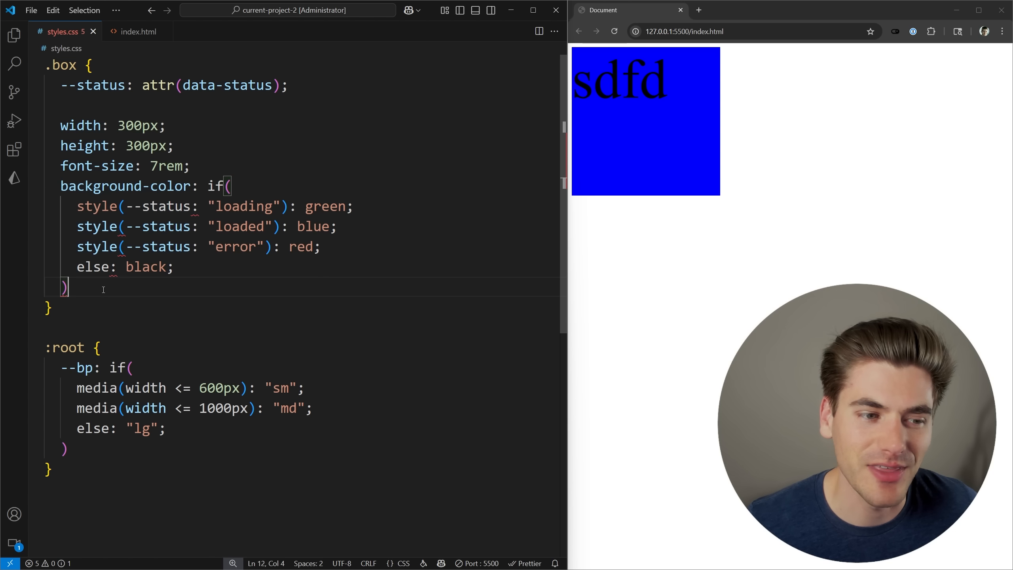